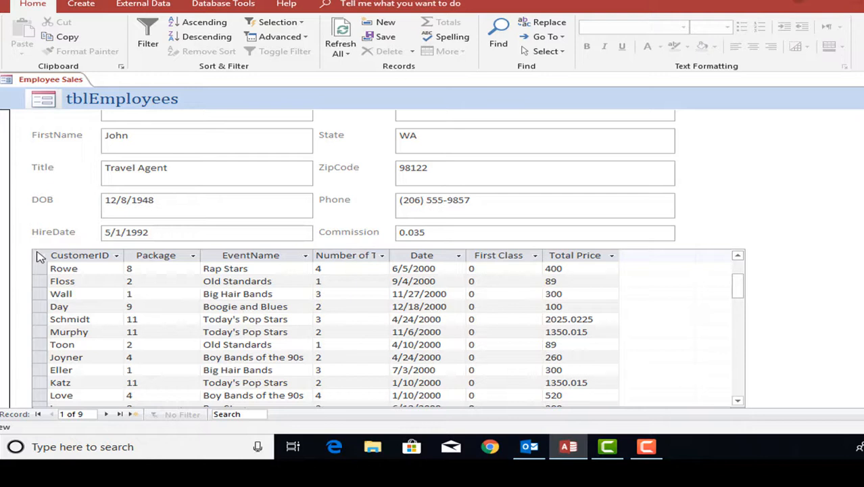
{"action": "mouse_move", "coordinate": [370, 350]}
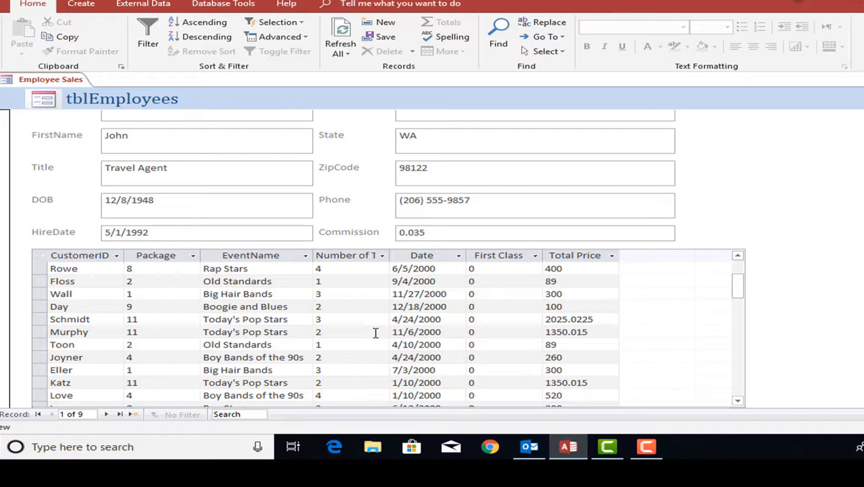
{"action": "mouse_move", "coordinate": [592, 259]}
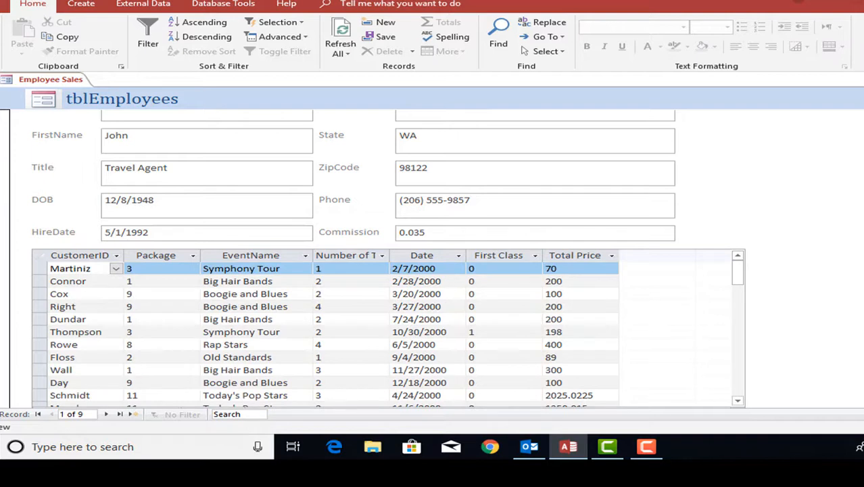
{"action": "mouse_move", "coordinate": [118, 110]}
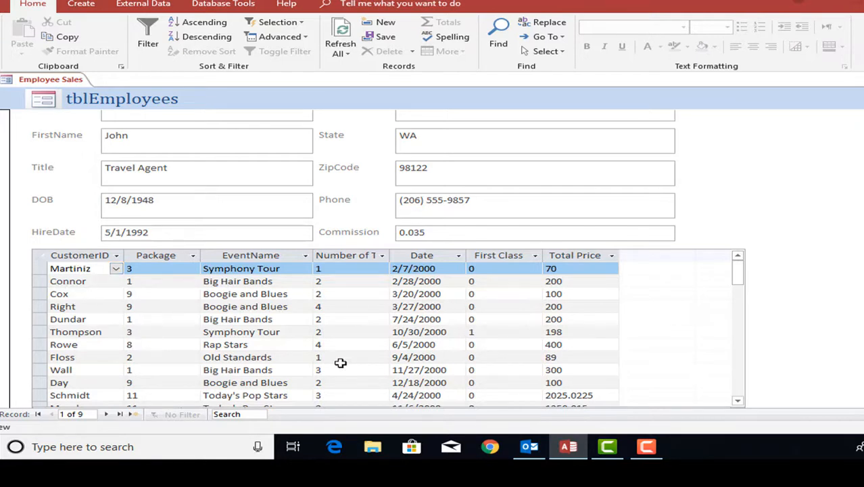
{"action": "mouse_move", "coordinate": [625, 399]}
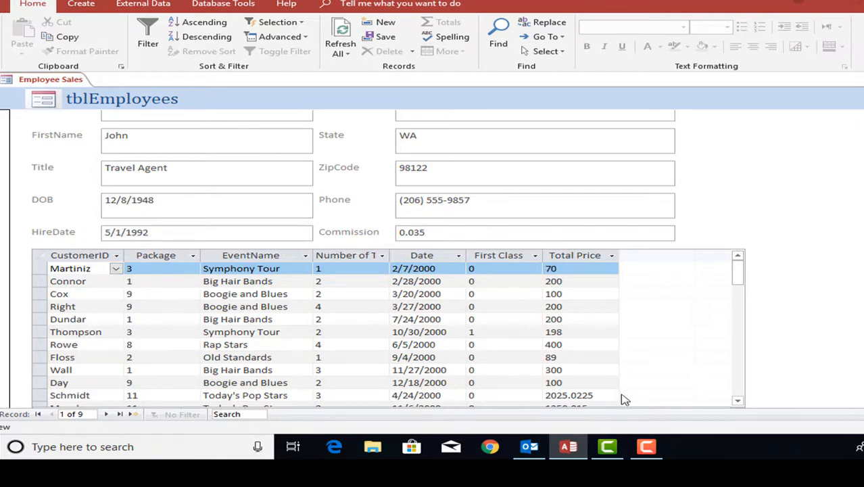
{"action": "mouse_move", "coordinate": [755, 375]}
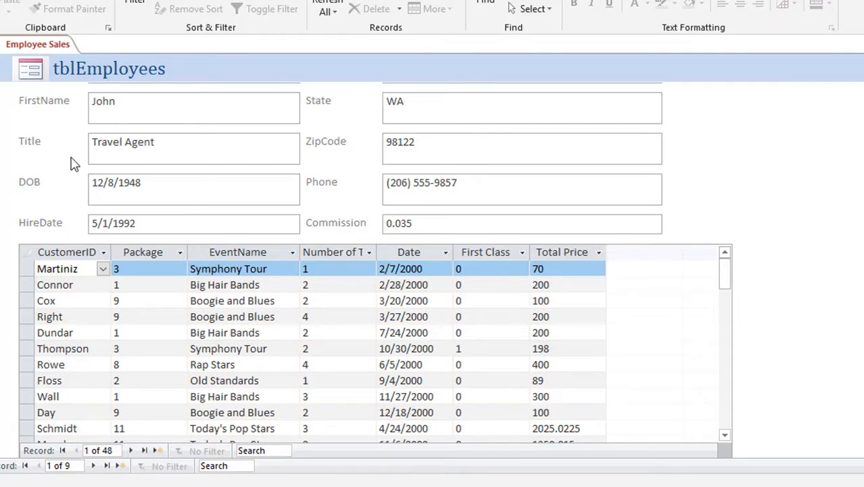
{"action": "mouse_move", "coordinate": [208, 408]}
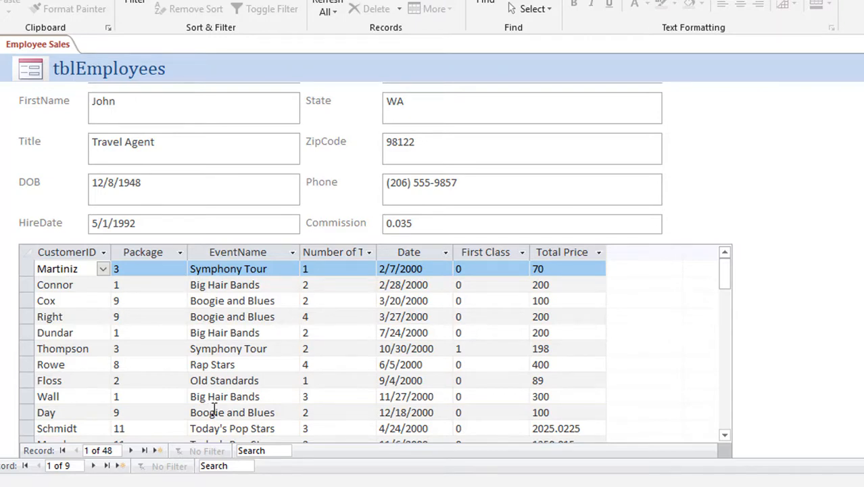
{"action": "mouse_move", "coordinate": [216, 409]}
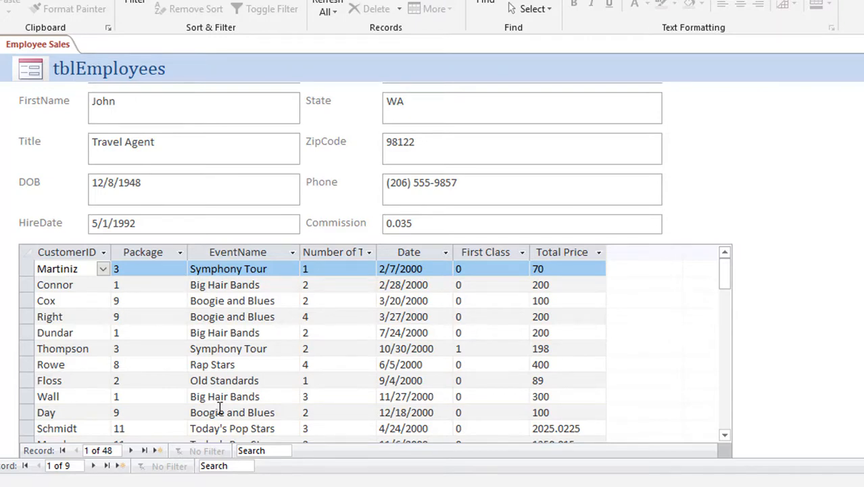
{"action": "mouse_move", "coordinate": [333, 349]}
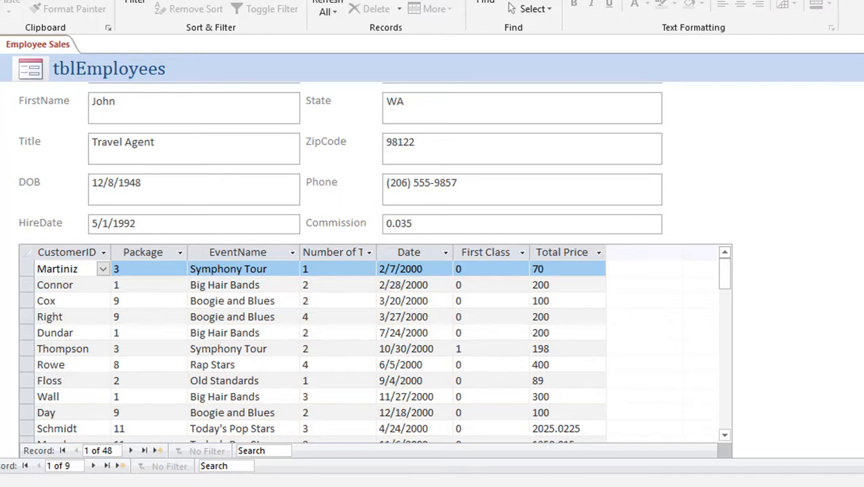
Step: Close Employee Sales and open the Event Pricing subform alone in single-record Form view
{"action": "left_click", "coordinate": [161, 61]}
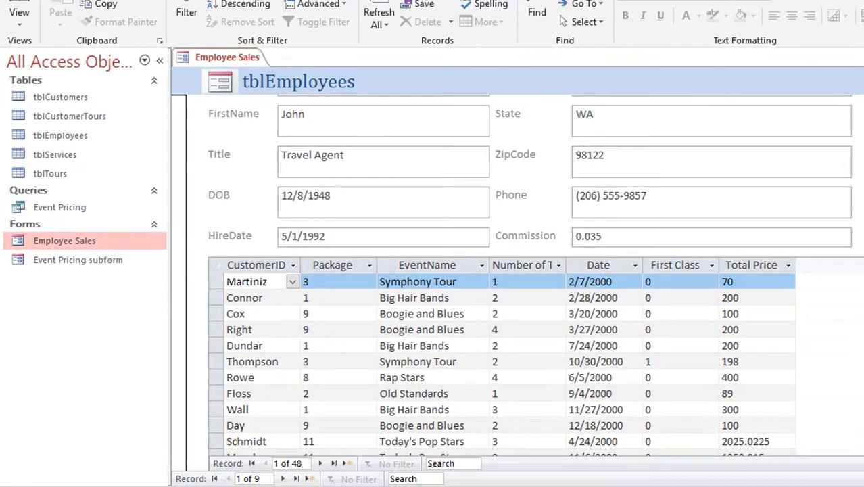
{"action": "left_click", "coordinate": [64, 240]}
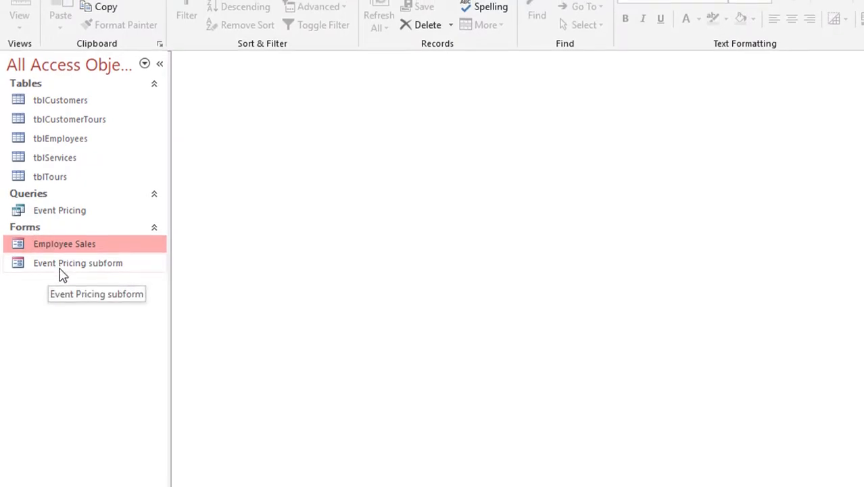
{"action": "double_click", "coordinate": [78, 262]}
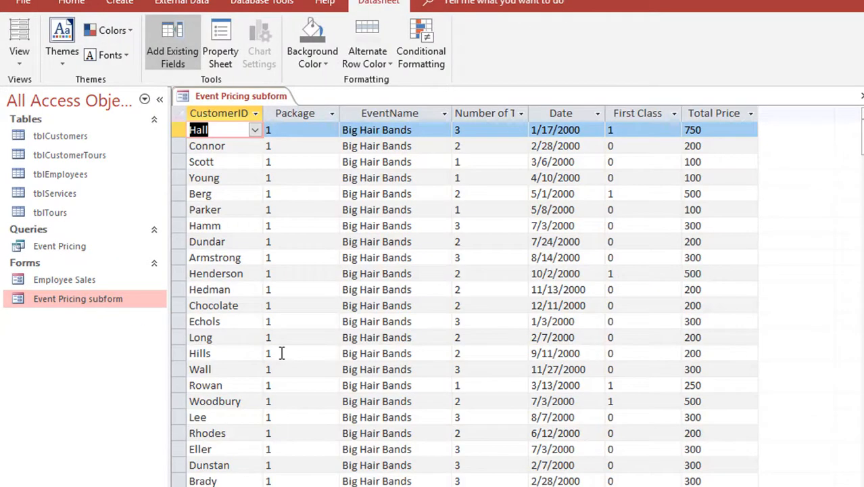
{"action": "mouse_move", "coordinate": [594, 319]}
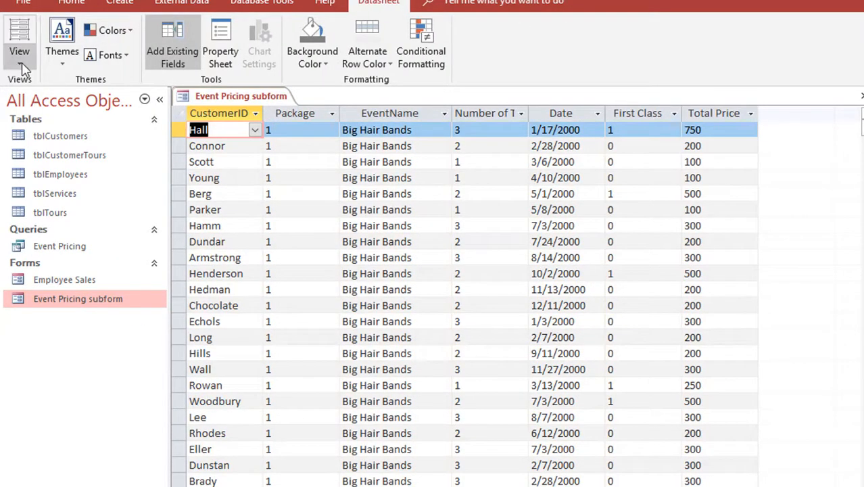
{"action": "left_click", "coordinate": [20, 51]}
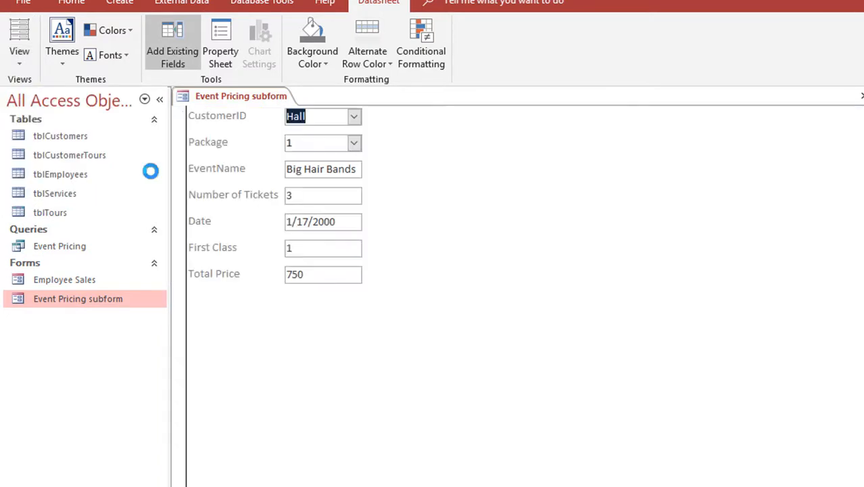
{"action": "left_click", "coordinate": [72, 3]}
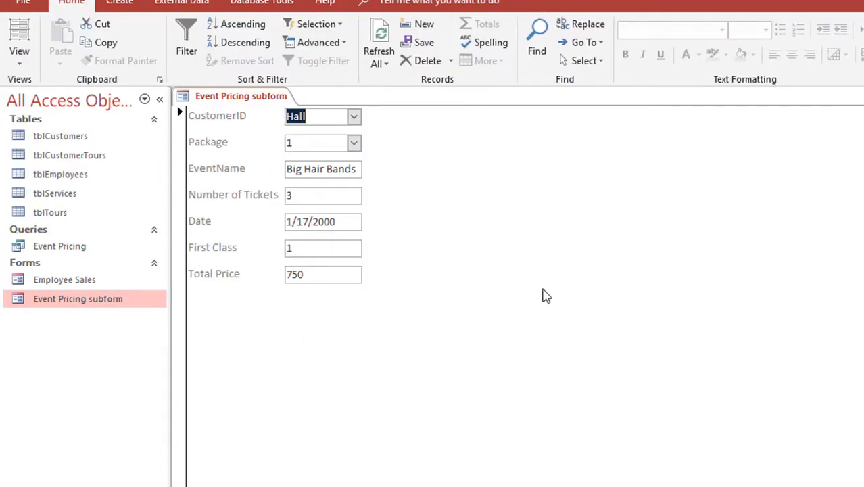
{"action": "mouse_move", "coordinate": [232, 132]}
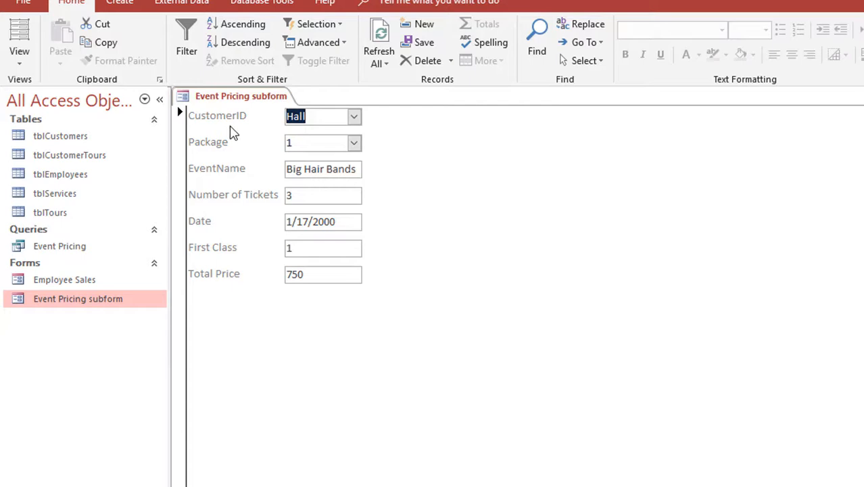
{"action": "mouse_move", "coordinate": [237, 326]}
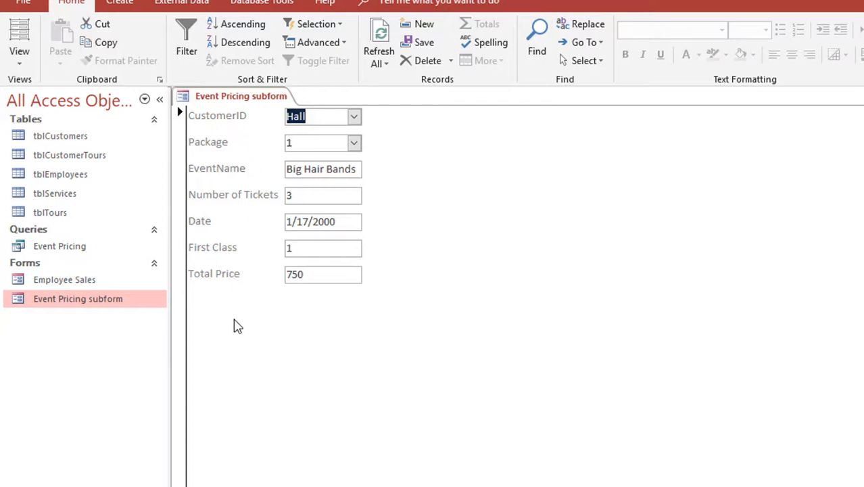
{"action": "mouse_move", "coordinate": [452, 303]}
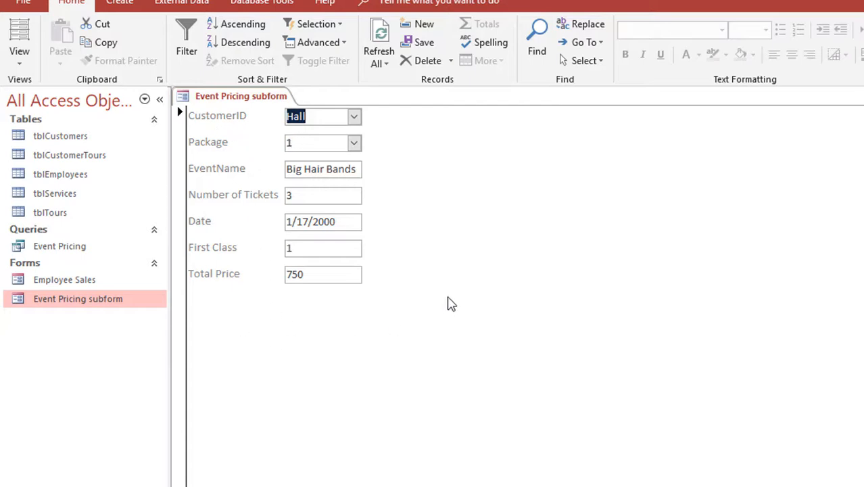
{"action": "mouse_move", "coordinate": [223, 120]}
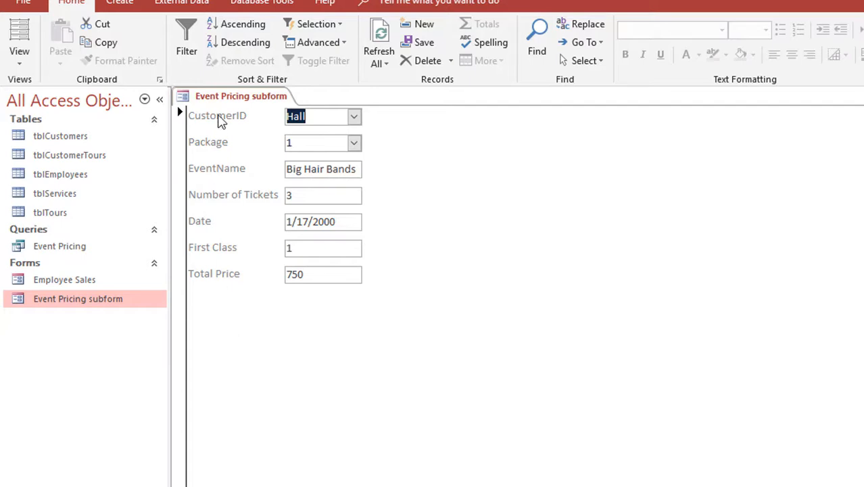
{"action": "mouse_move", "coordinate": [219, 148]}
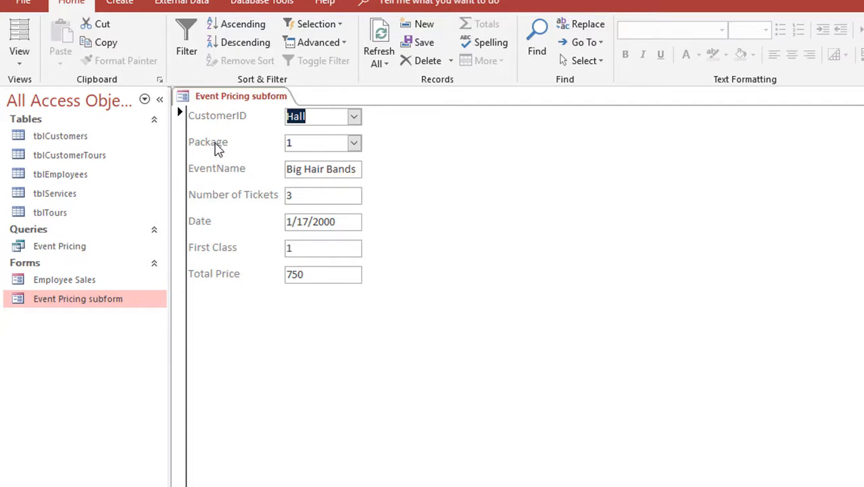
{"action": "mouse_move", "coordinate": [445, 181]}
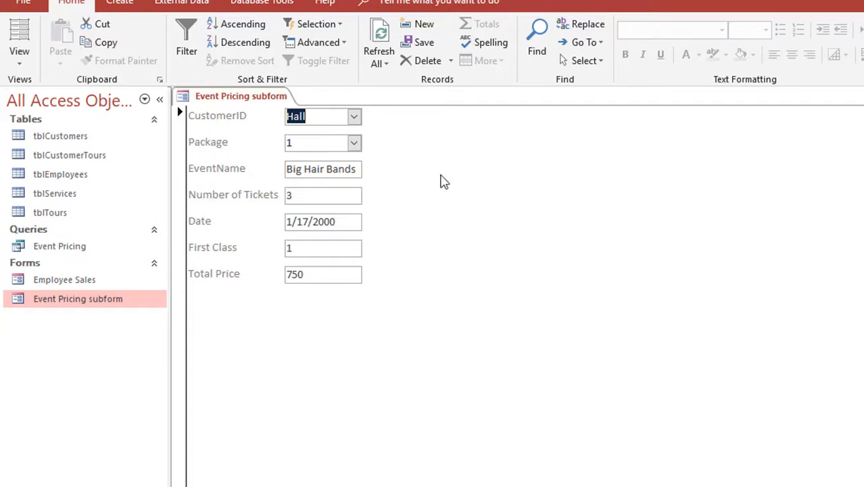
{"action": "mouse_move", "coordinate": [460, 171]}
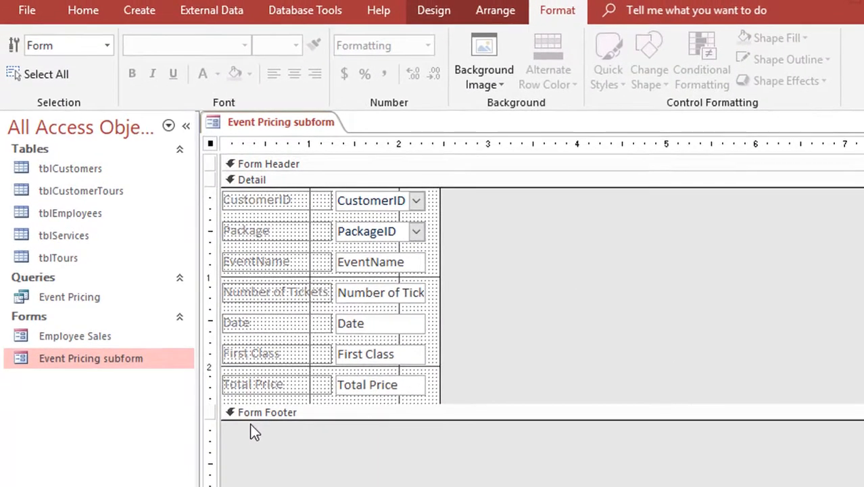
{"action": "mouse_move", "coordinate": [320, 458]}
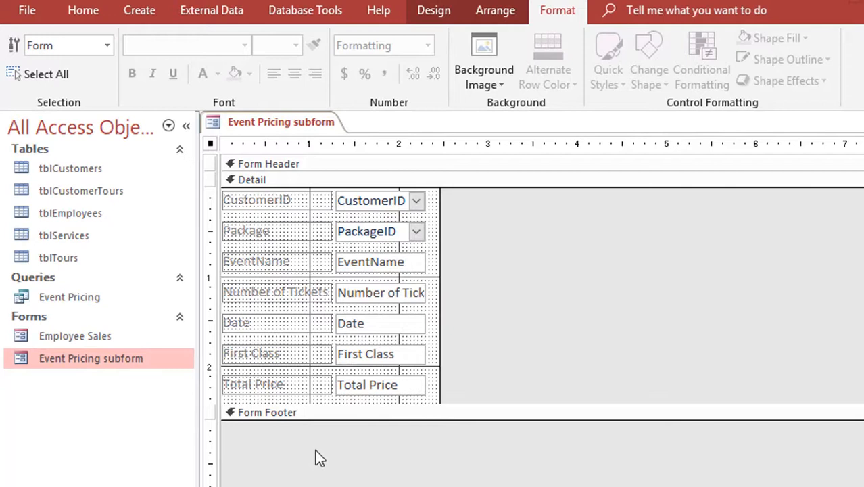
{"action": "mouse_move", "coordinate": [233, 206]}
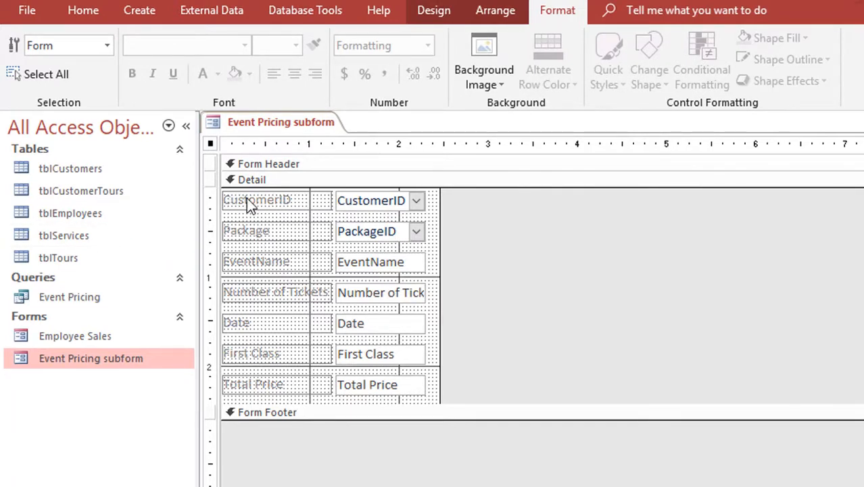
{"action": "mouse_move", "coordinate": [271, 218]}
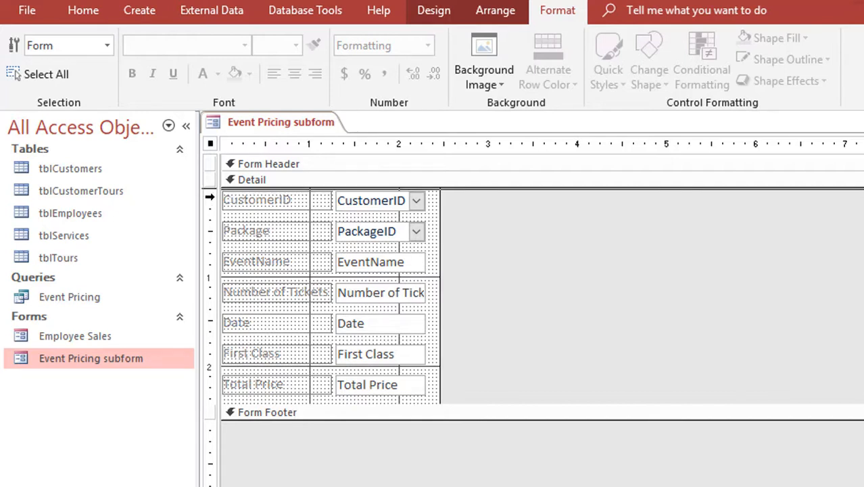
Step: In Design View, select all the subform's stacked labels and fields and show the Arrange tools
{"action": "left_click", "coordinate": [46, 74]}
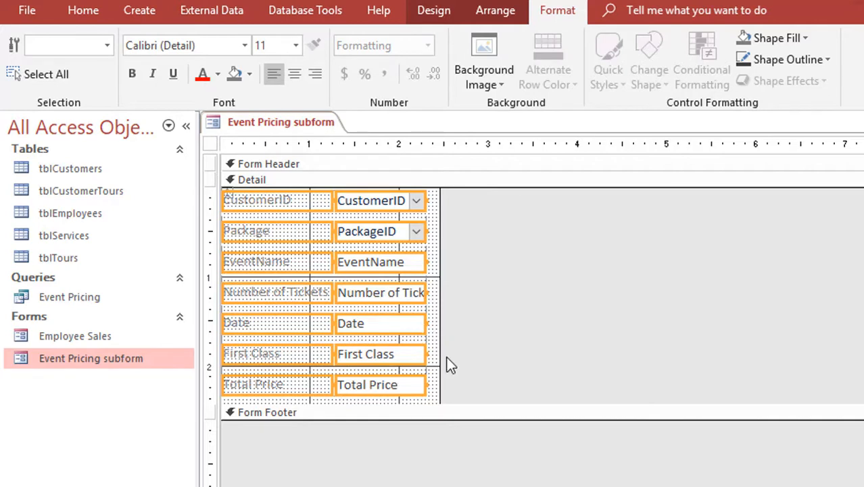
{"action": "mouse_move", "coordinate": [433, 10]}
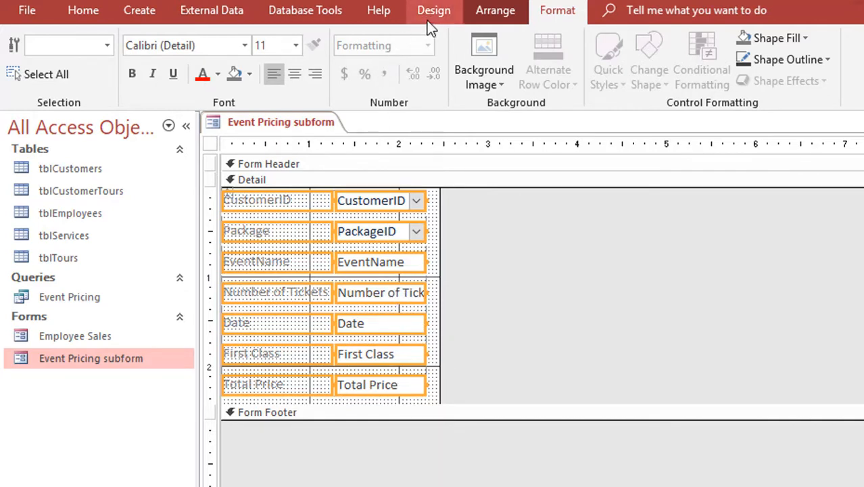
{"action": "left_click", "coordinate": [434, 9]}
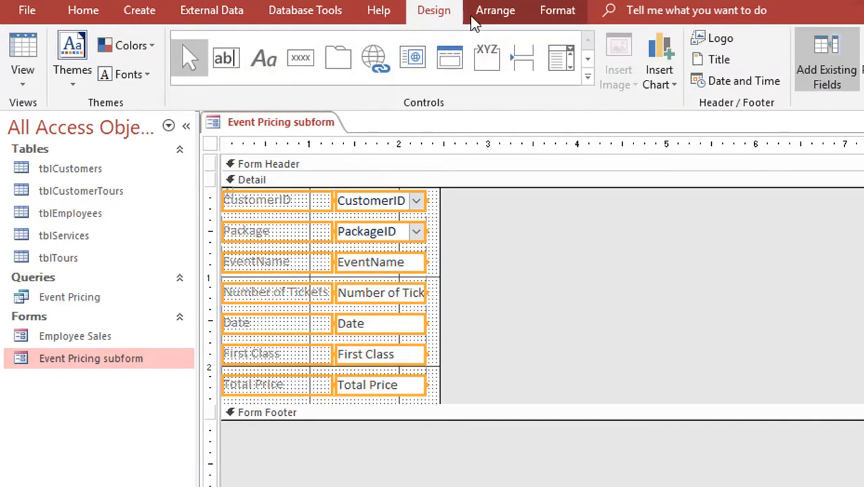
{"action": "left_click", "coordinate": [495, 10]}
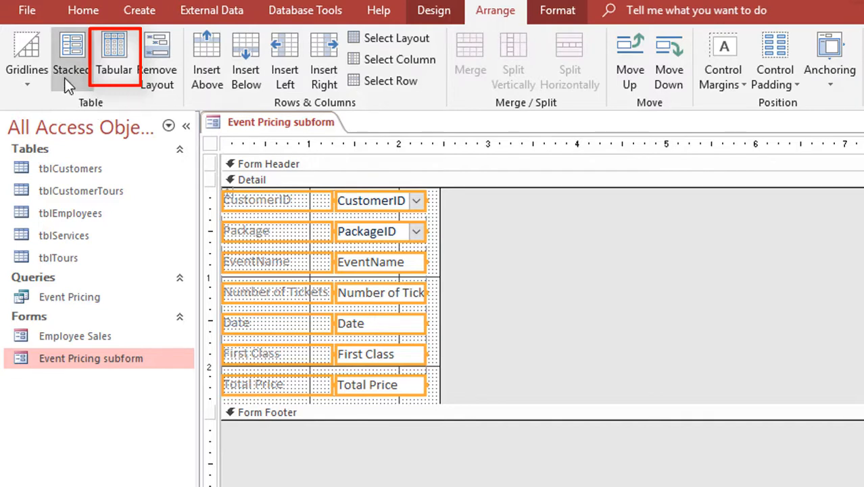
{"action": "mouse_move", "coordinate": [115, 54]}
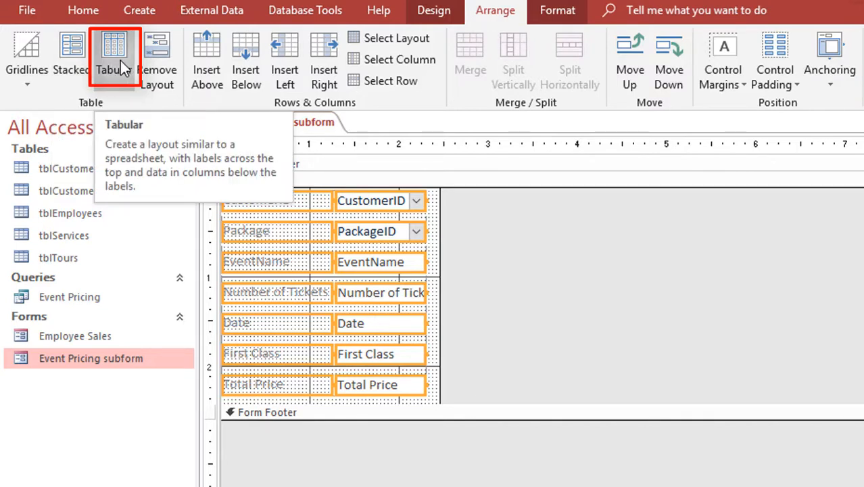
Step: Convert the subform's stacked controls into a tabular layout
{"action": "left_click", "coordinate": [115, 57]}
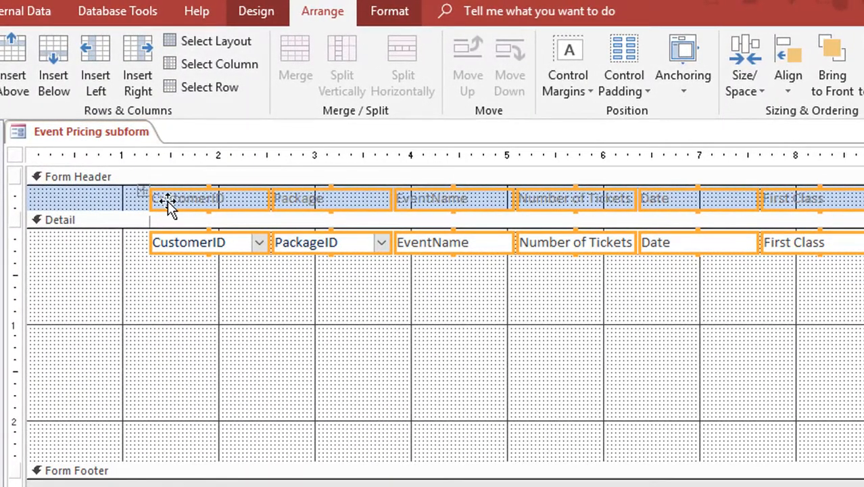
{"action": "mouse_move", "coordinate": [348, 205]}
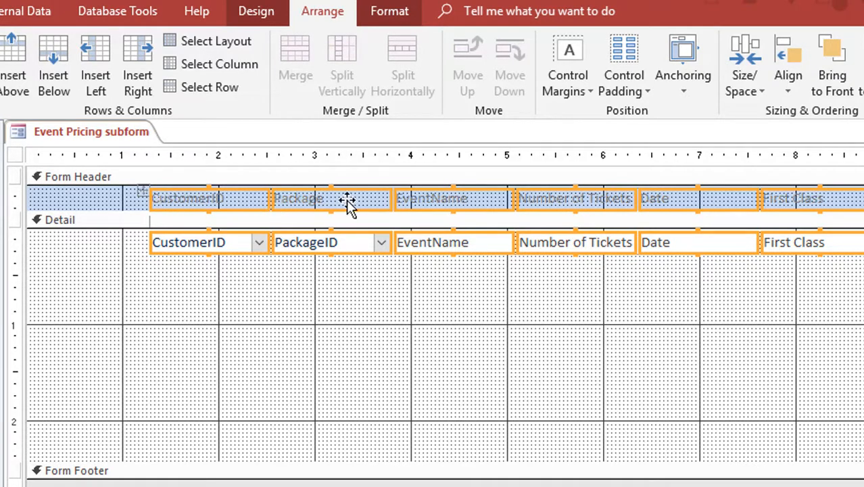
{"action": "mouse_move", "coordinate": [200, 227]}
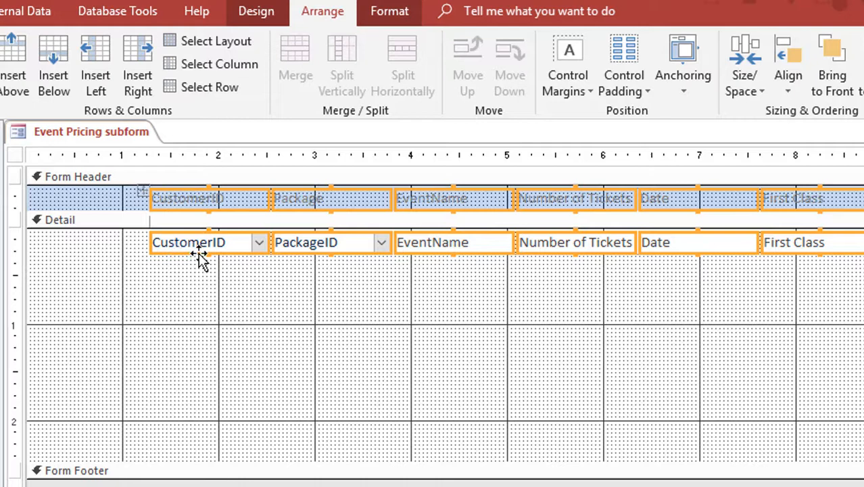
{"action": "mouse_move", "coordinate": [81, 241]}
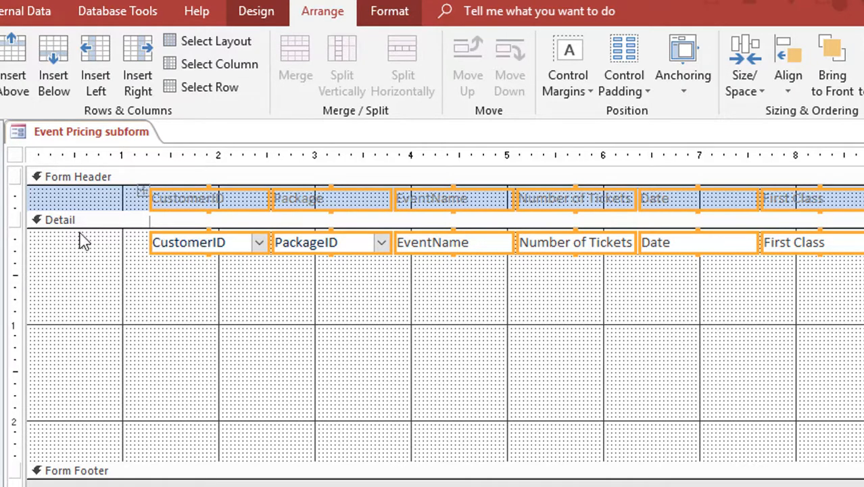
{"action": "mouse_move", "coordinate": [277, 206]}
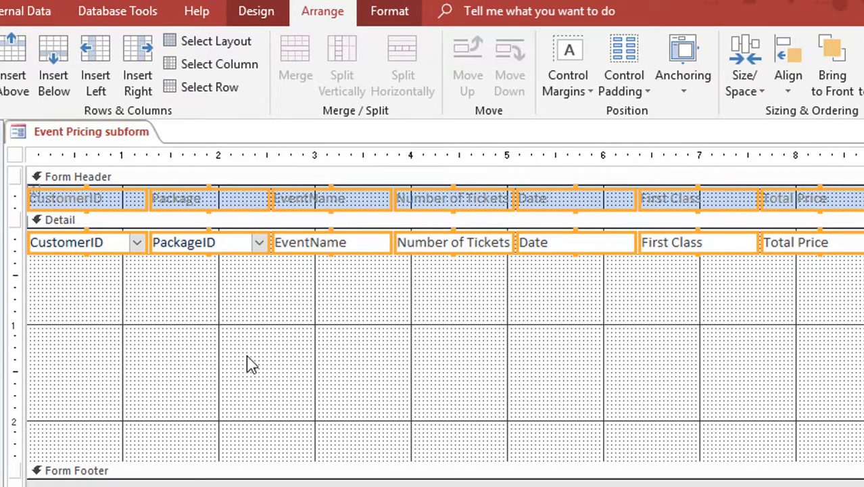
{"action": "mouse_move", "coordinate": [555, 300]}
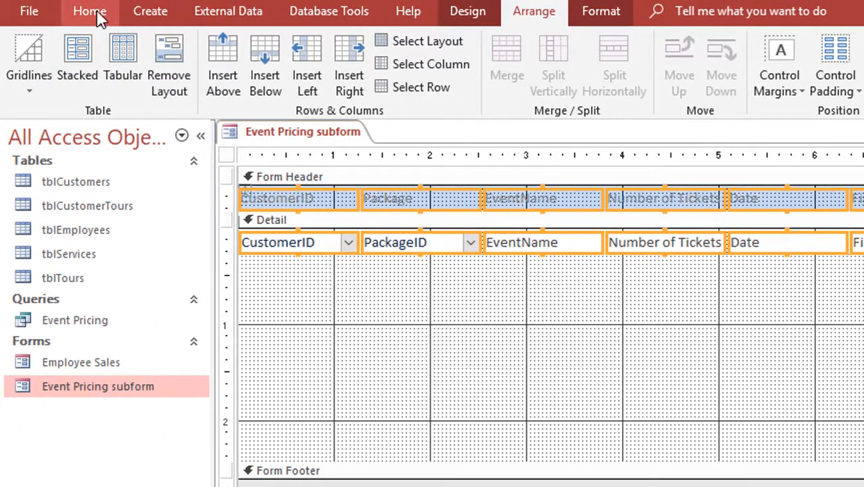
Step: Preview the subform in Form View, showing Hall's Big Hair Bands record under column headings
{"action": "left_click", "coordinate": [89, 11]}
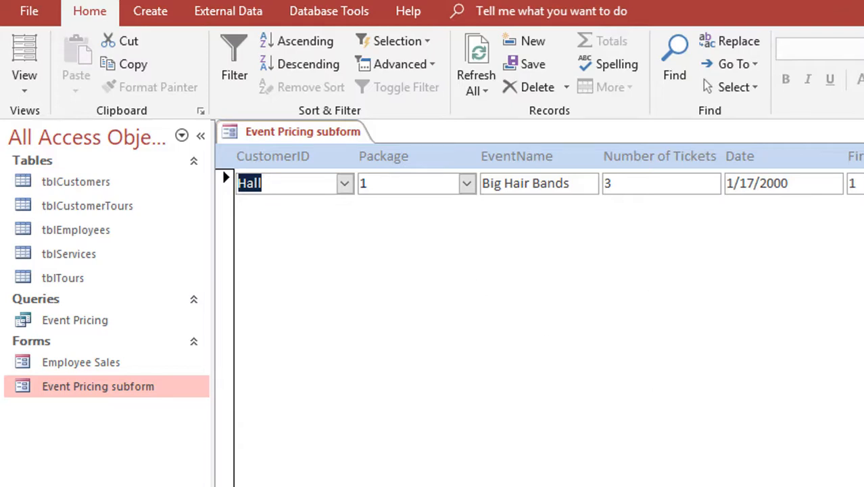
{"action": "mouse_move", "coordinate": [255, 256]}
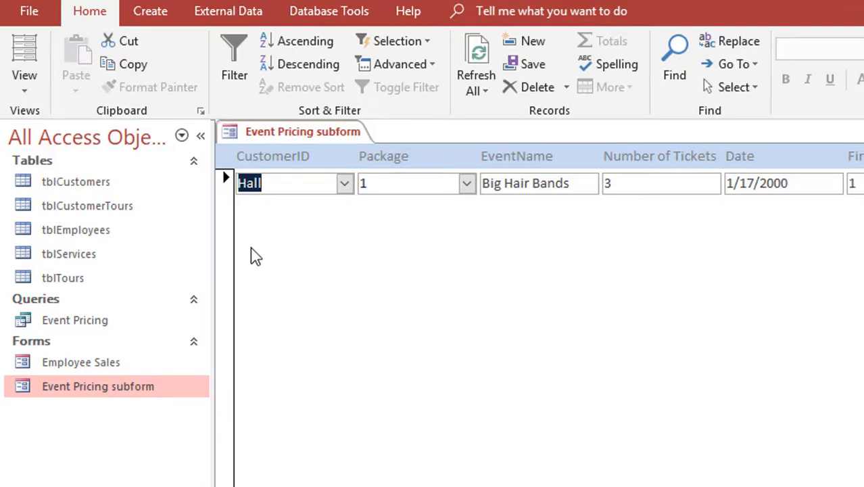
{"action": "left_click", "coordinate": [24, 65]}
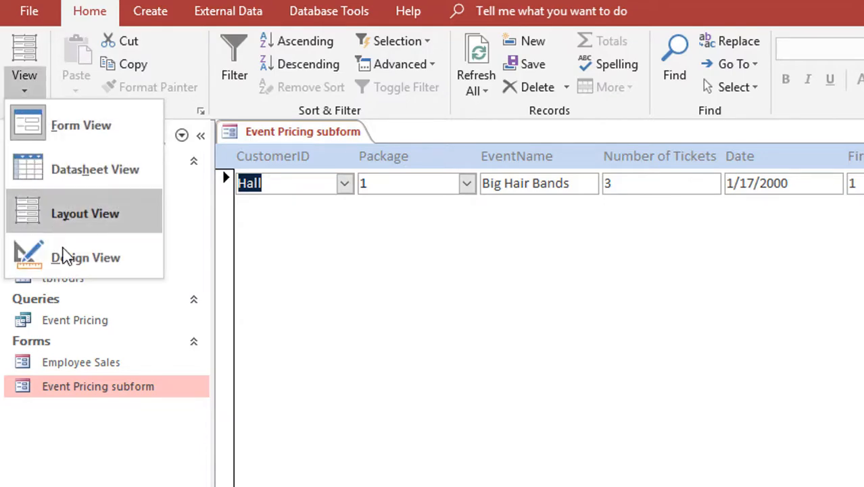
Step: Return to Design View and shrink the Detail section to a single row of fields
{"action": "left_click", "coordinate": [86, 257]}
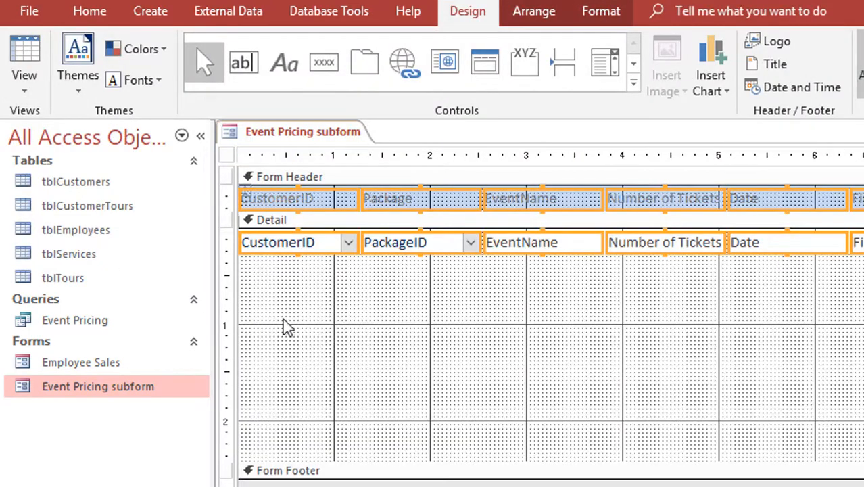
{"action": "mouse_move", "coordinate": [339, 265]}
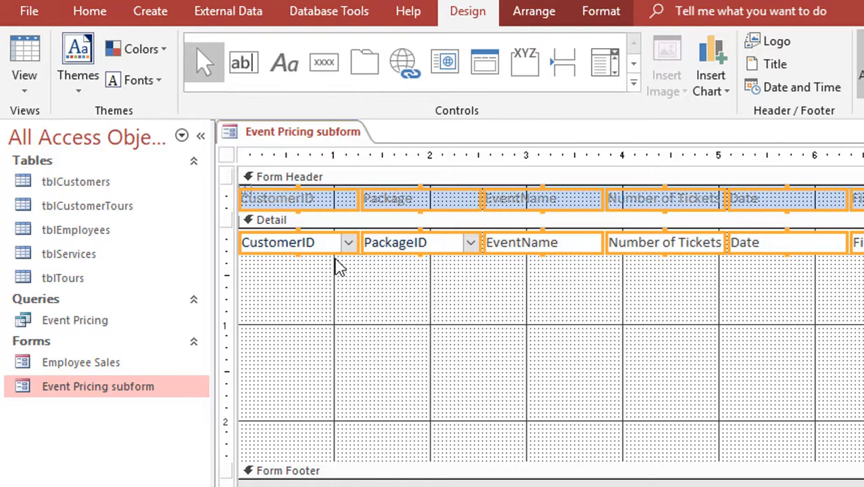
{"action": "mouse_move", "coordinate": [350, 465]}
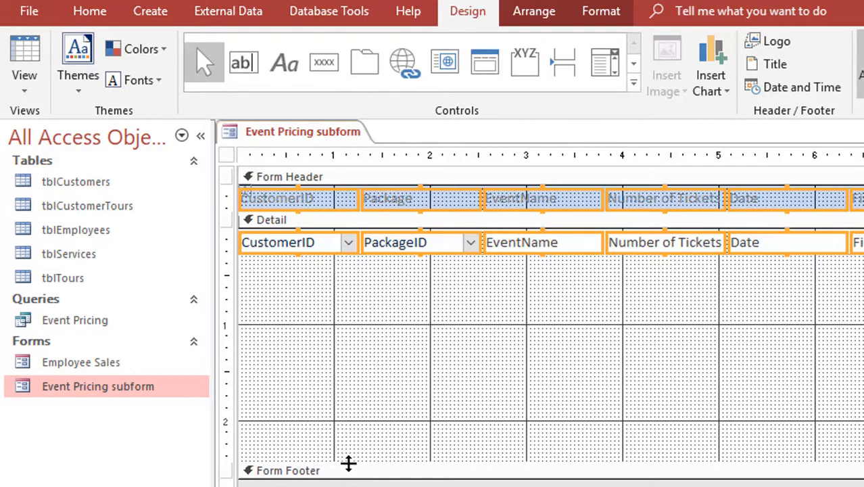
{"action": "left_click_drag", "start_coordinate": [349, 463], "coordinate": [353, 305]}
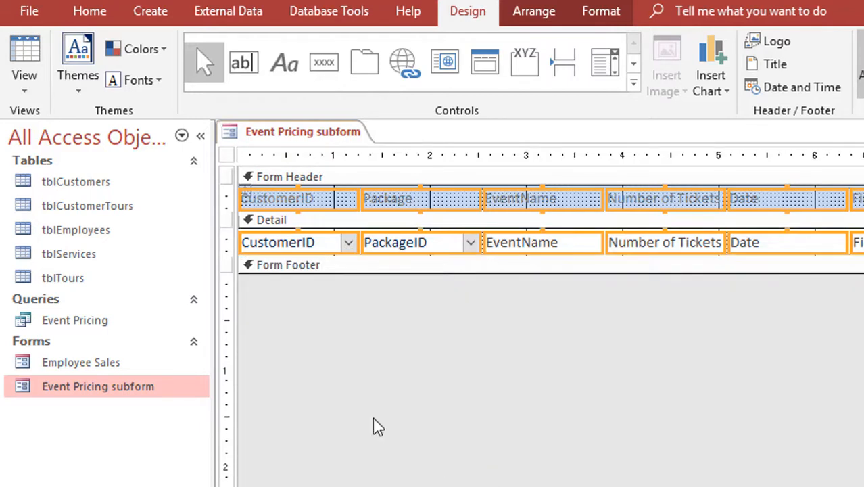
{"action": "mouse_move", "coordinate": [528, 292]}
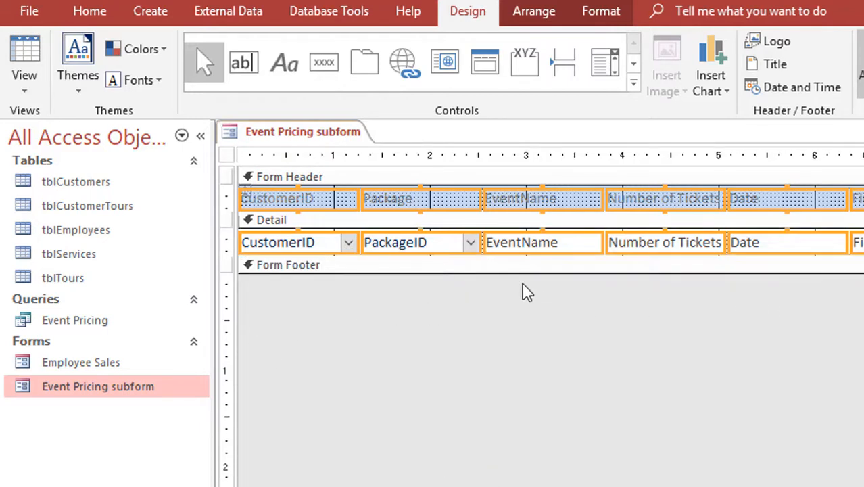
{"action": "mouse_move", "coordinate": [560, 287]}
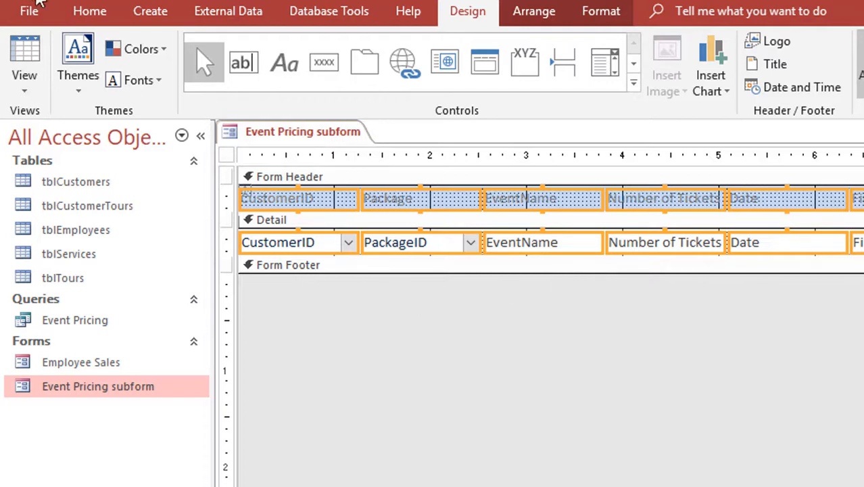
{"action": "mouse_move", "coordinate": [427, 427]}
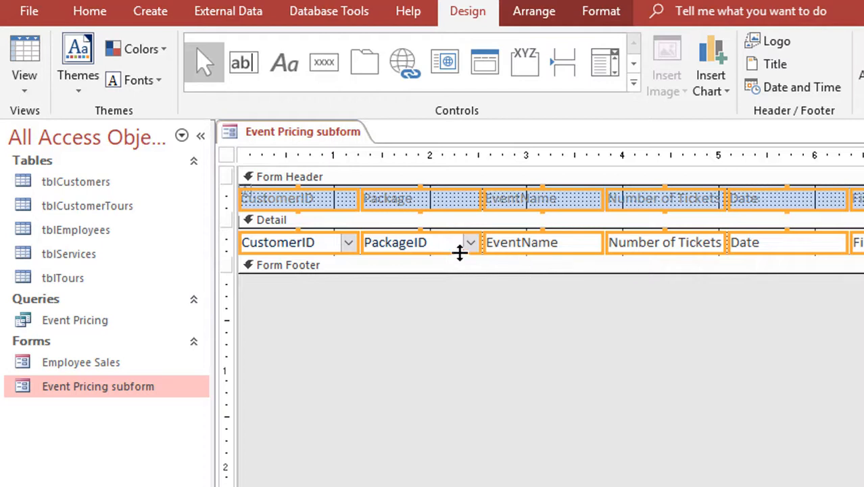
{"action": "mouse_move", "coordinate": [392, 301]}
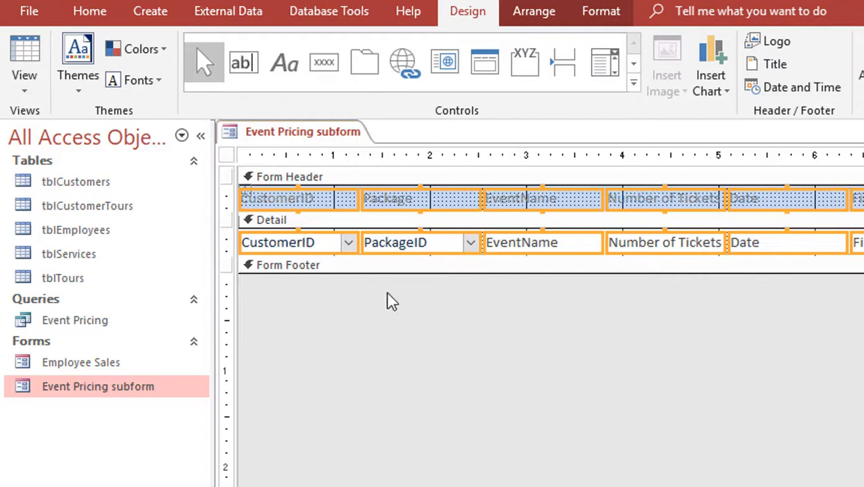
{"action": "mouse_move", "coordinate": [297, 294]}
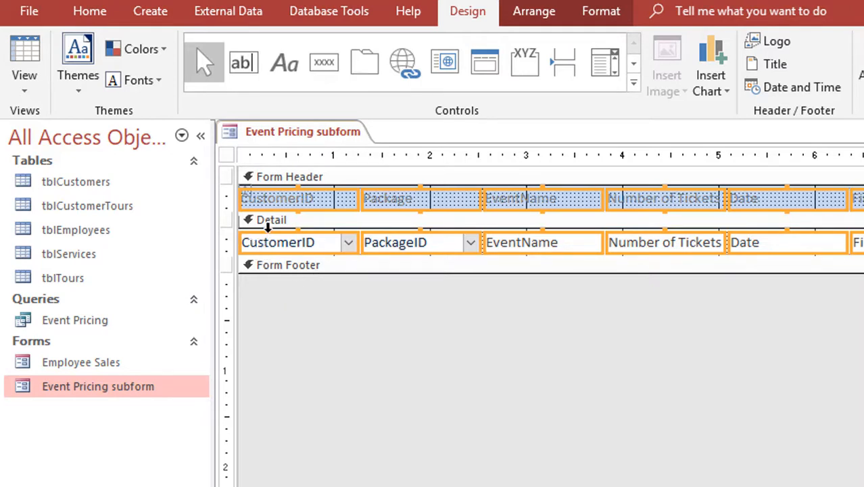
{"action": "mouse_move", "coordinate": [274, 296]}
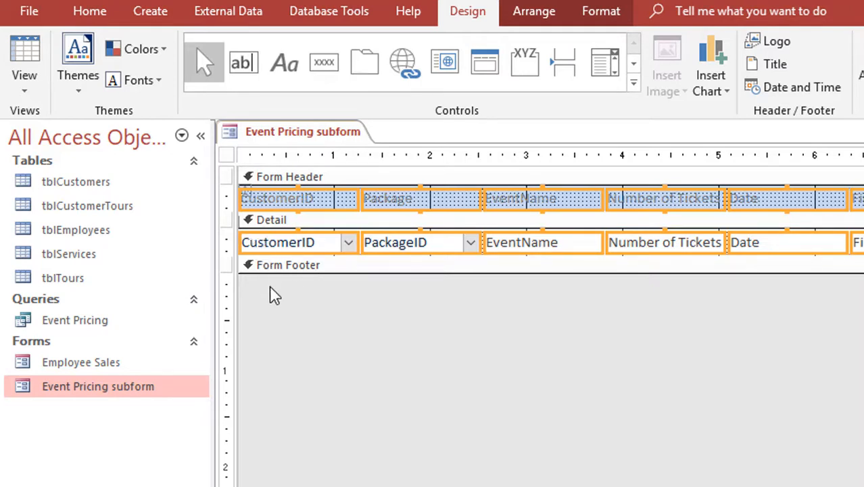
{"action": "mouse_move", "coordinate": [705, 276]}
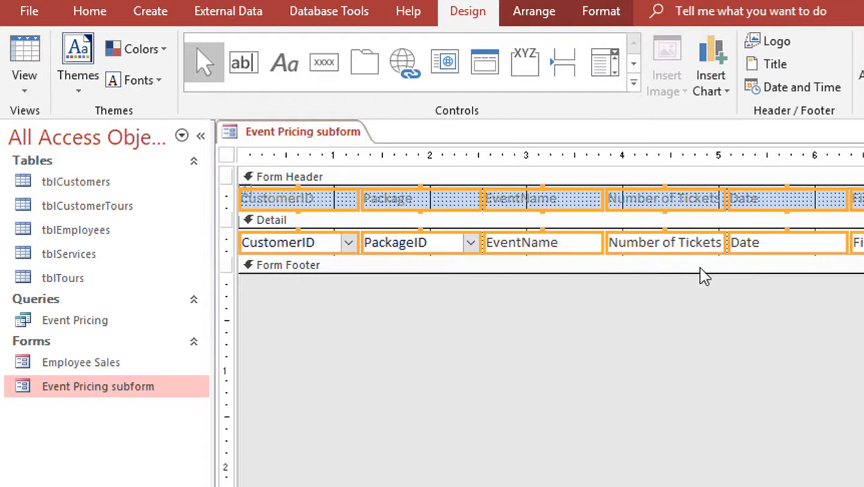
{"action": "mouse_move", "coordinate": [424, 288]}
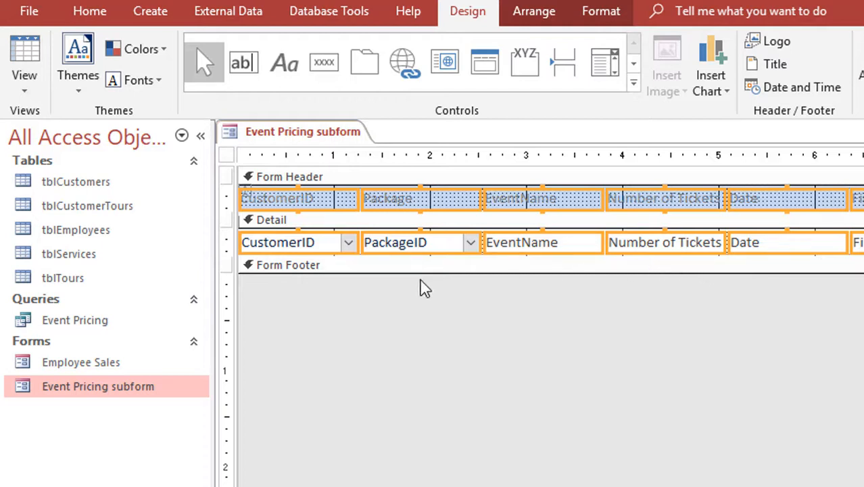
{"action": "mouse_move", "coordinate": [300, 306]}
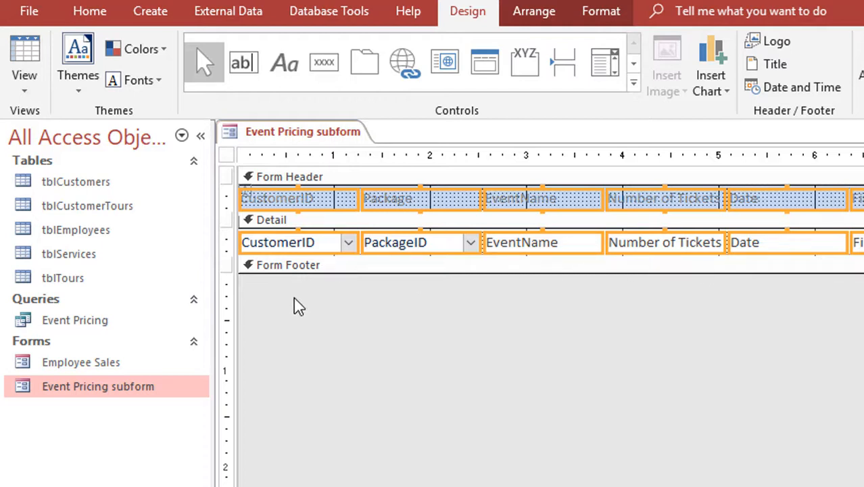
{"action": "mouse_move", "coordinate": [269, 275]}
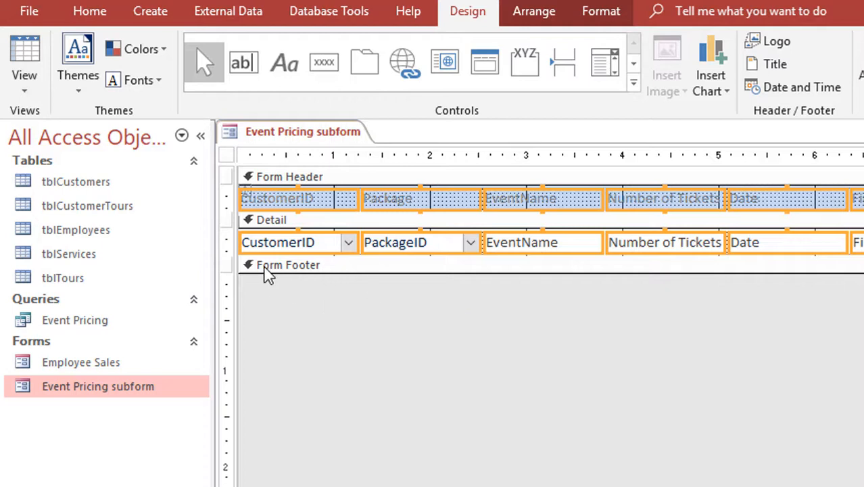
{"action": "mouse_move", "coordinate": [396, 294]}
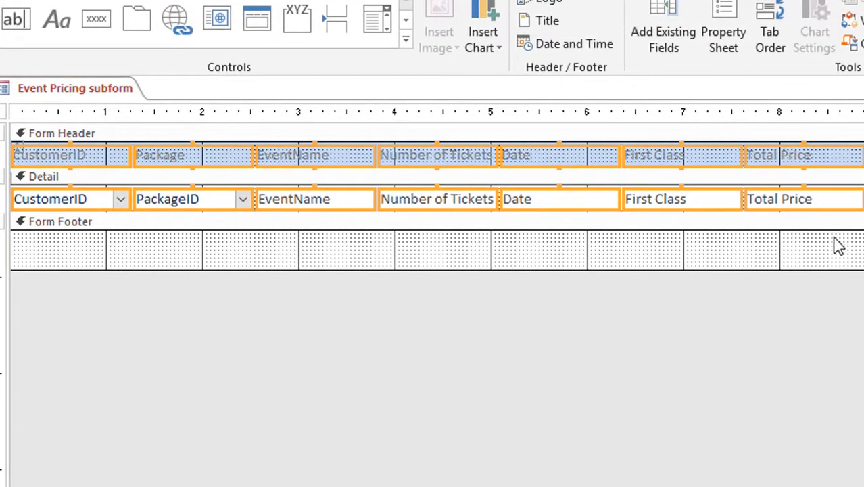
{"action": "mouse_move", "coordinate": [452, 264]}
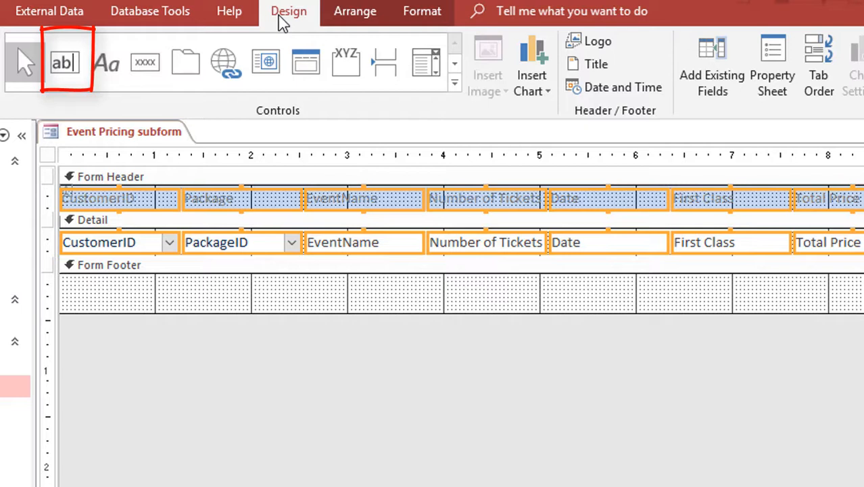
{"action": "mouse_move", "coordinate": [221, 58]}
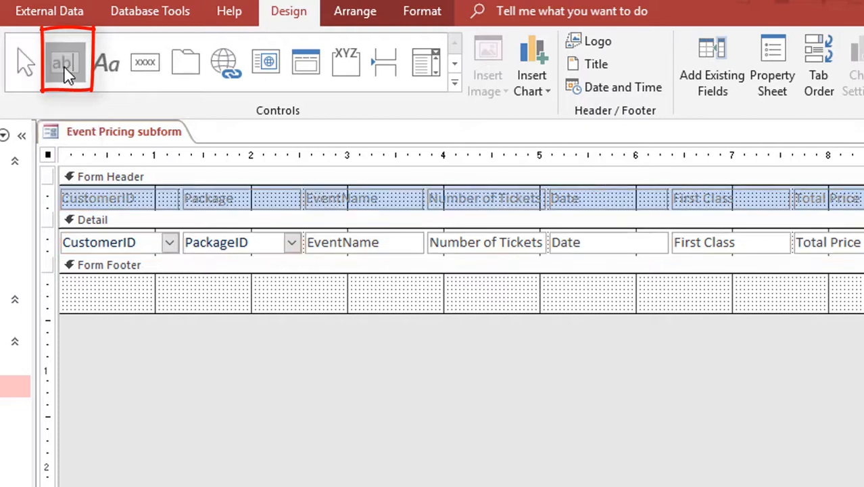
Step: Add a text box to the subform footer and rename its label to 'Total:'
{"action": "left_click", "coordinate": [66, 62]}
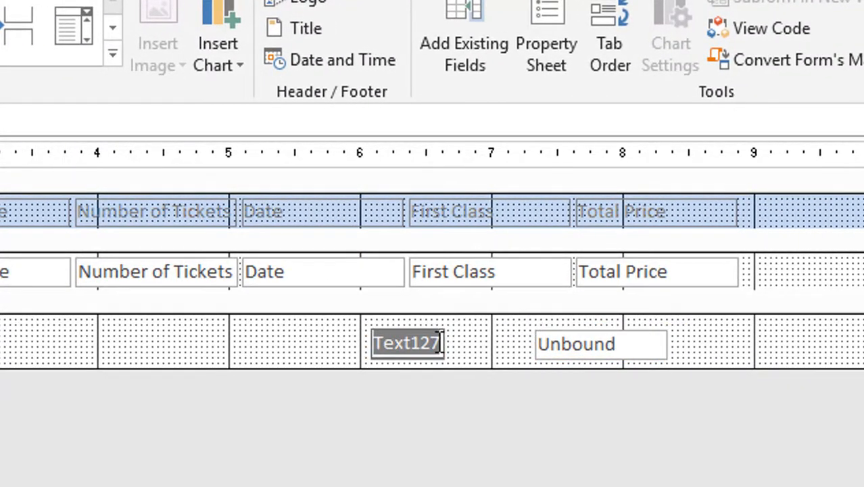
{"action": "type", "text": "Tot"}
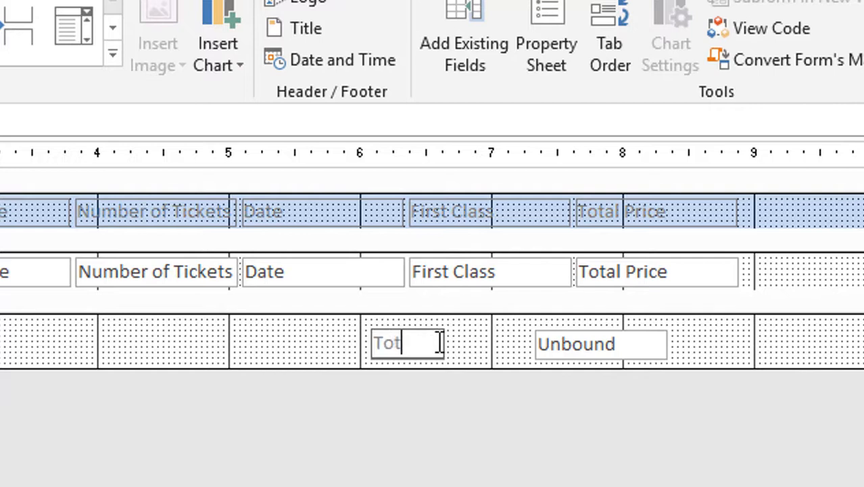
{"action": "type", "text": "al"}
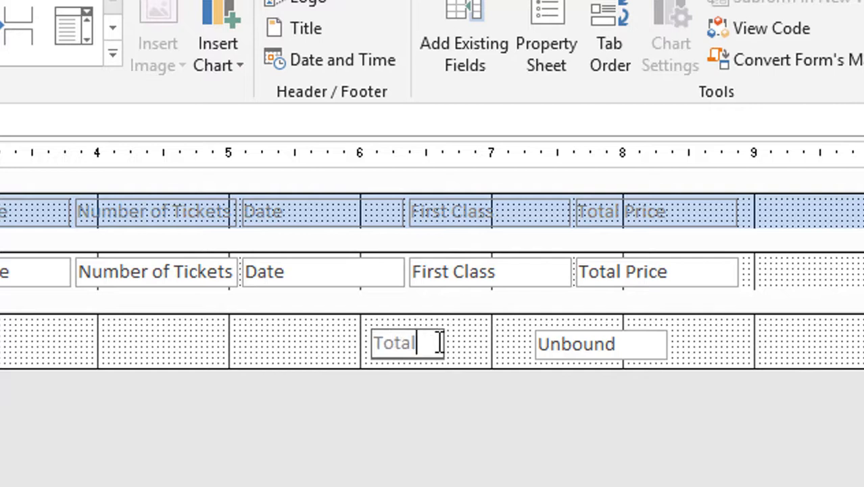
{"action": "type", "text": ":"}
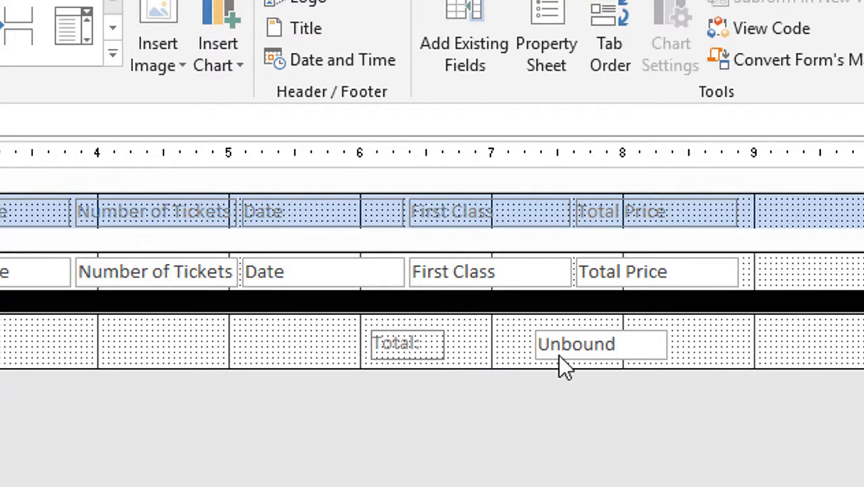
Step: Enter =Sum([Total Price]) in the footer text box beside the Total: label
{"action": "left_click", "coordinate": [601, 344]}
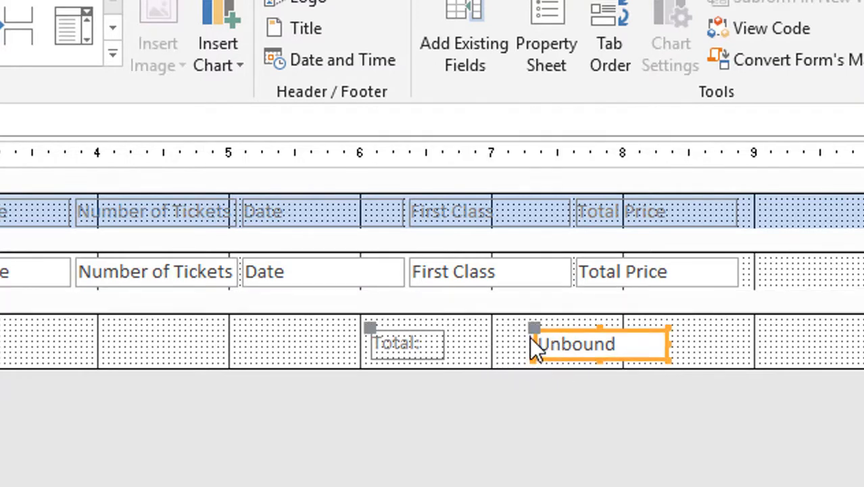
{"action": "mouse_move", "coordinate": [532, 328]}
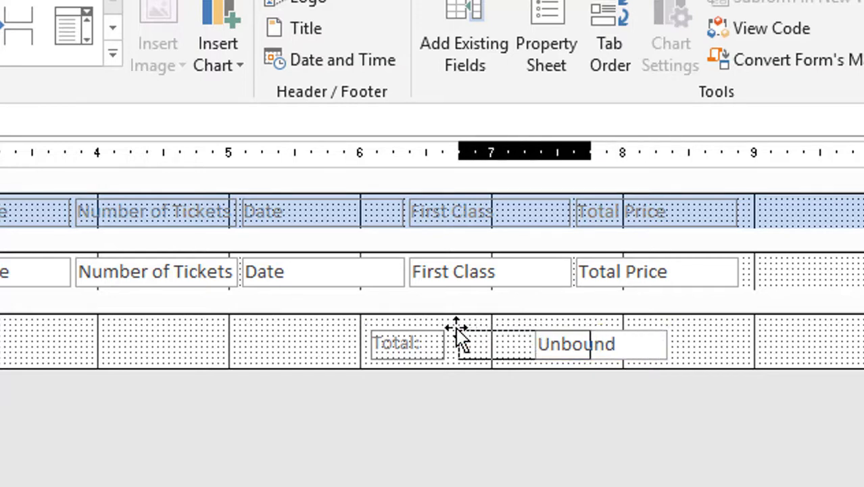
{"action": "left_click", "coordinate": [575, 343]}
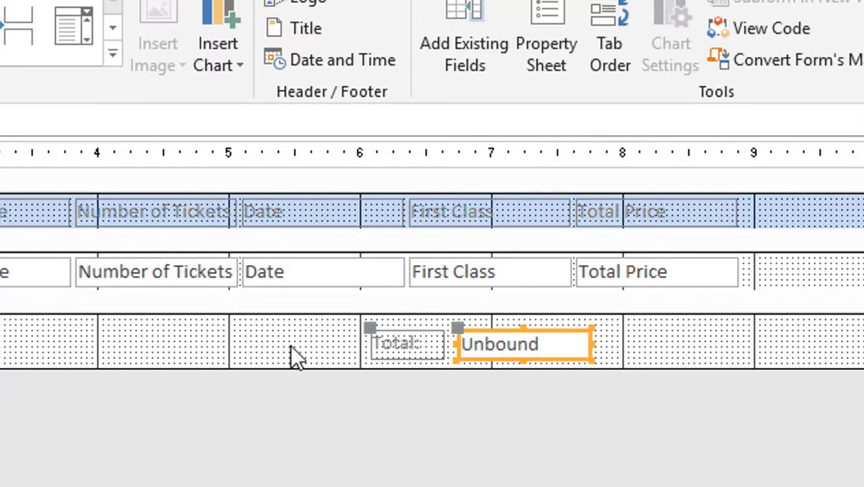
{"action": "mouse_move", "coordinate": [470, 369]}
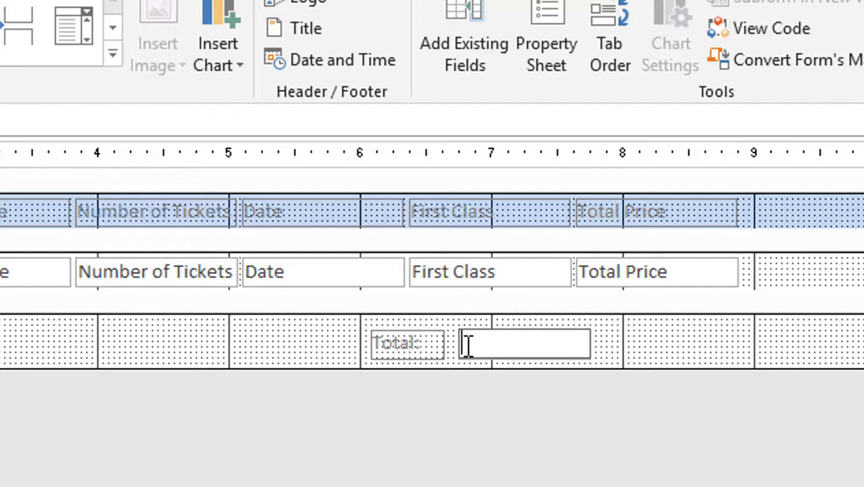
{"action": "mouse_move", "coordinate": [459, 382]}
{"action": "type", "text": "="}
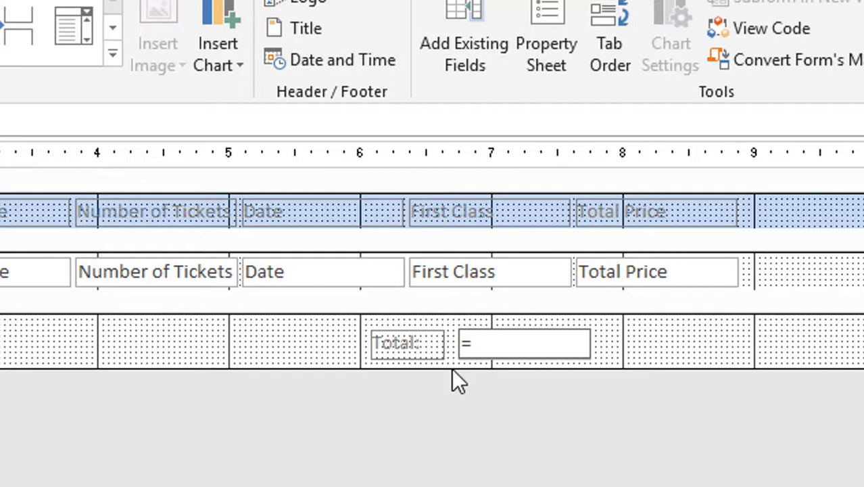
{"action": "type", "text": "su"}
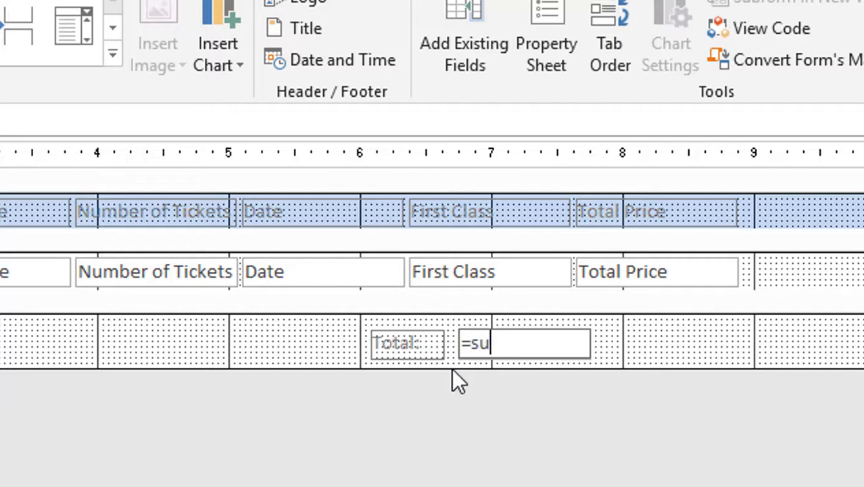
{"action": "type", "text": "m"}
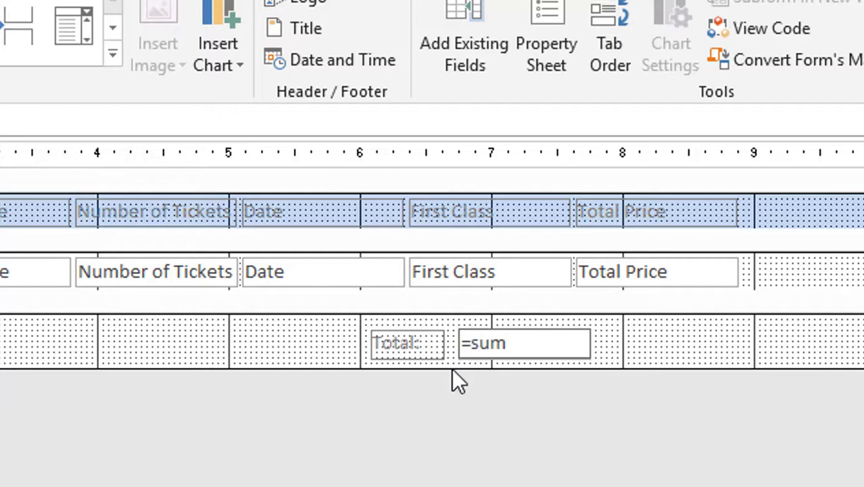
{"action": "type", "text": "("}
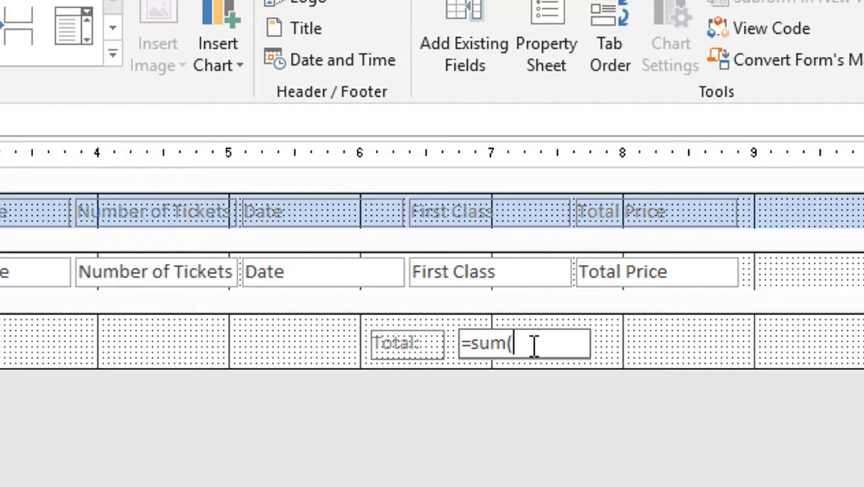
{"action": "type", "text": "["}
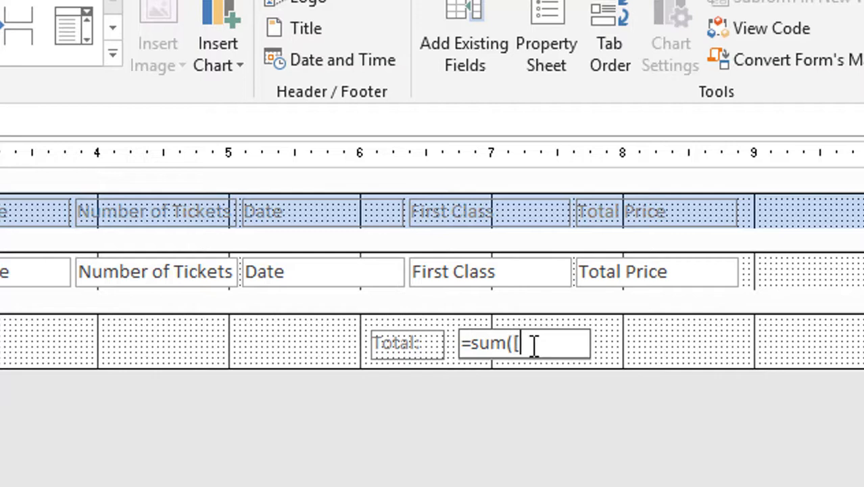
{"action": "type", "text": "T"}
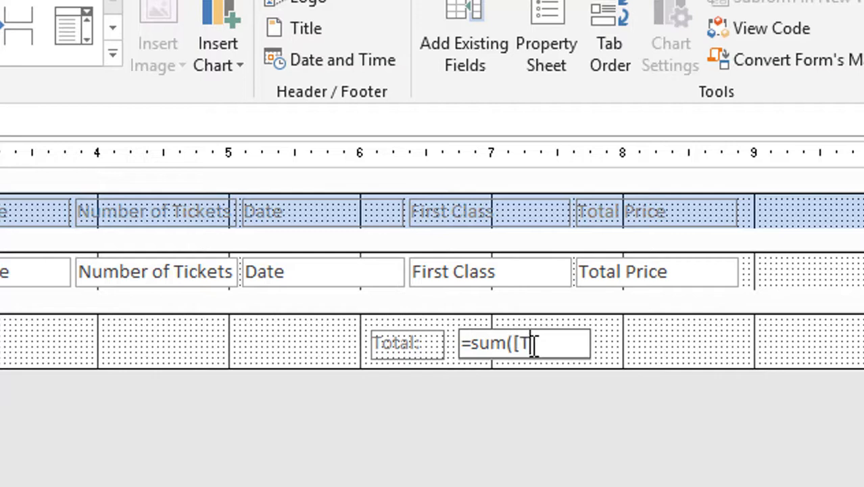
{"action": "type", "text": "otal p"}
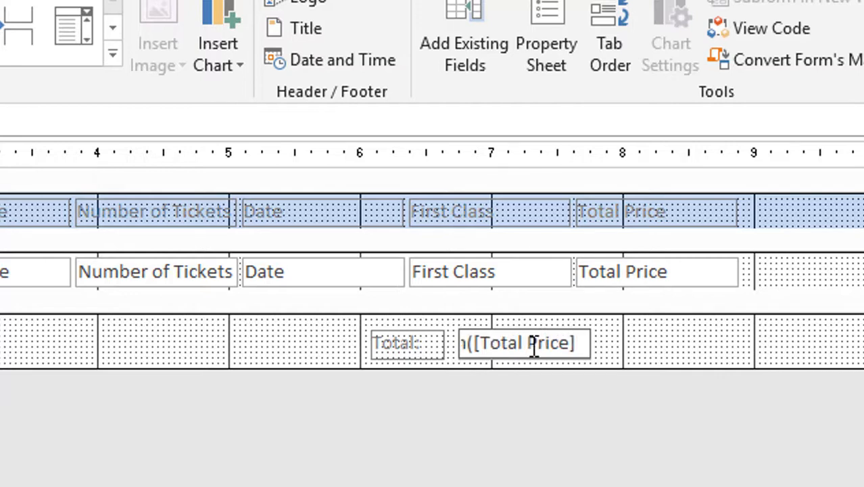
{"action": "type", "text": ")"}
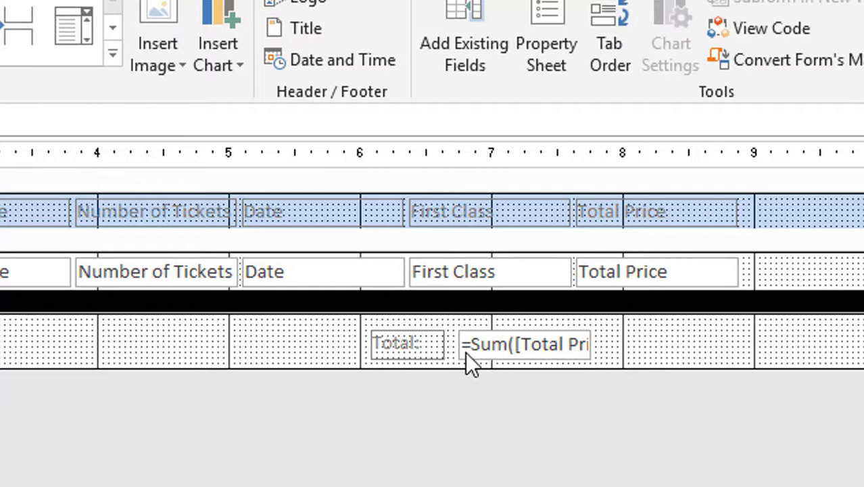
{"action": "mouse_move", "coordinate": [527, 355]}
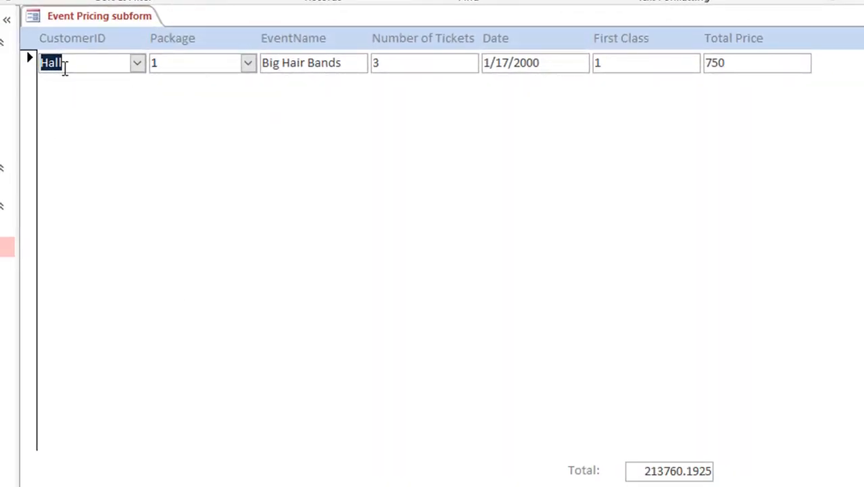
{"action": "mouse_move", "coordinate": [669, 470]}
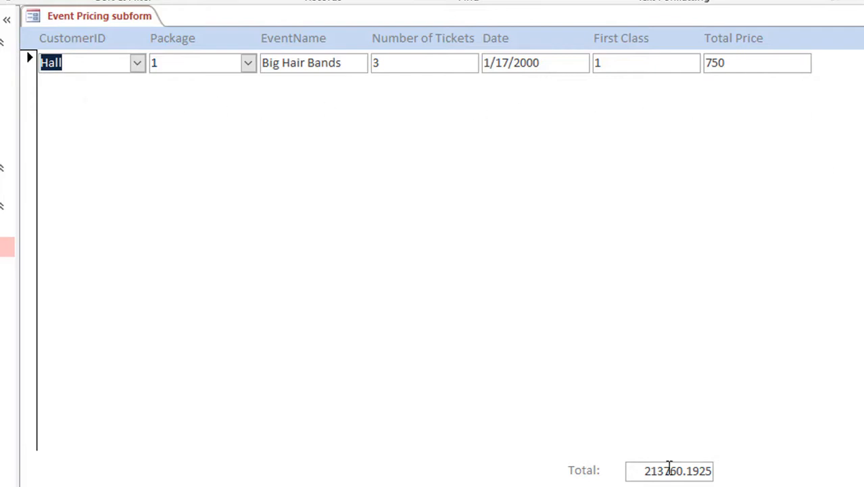
{"action": "mouse_move", "coordinate": [642, 484]}
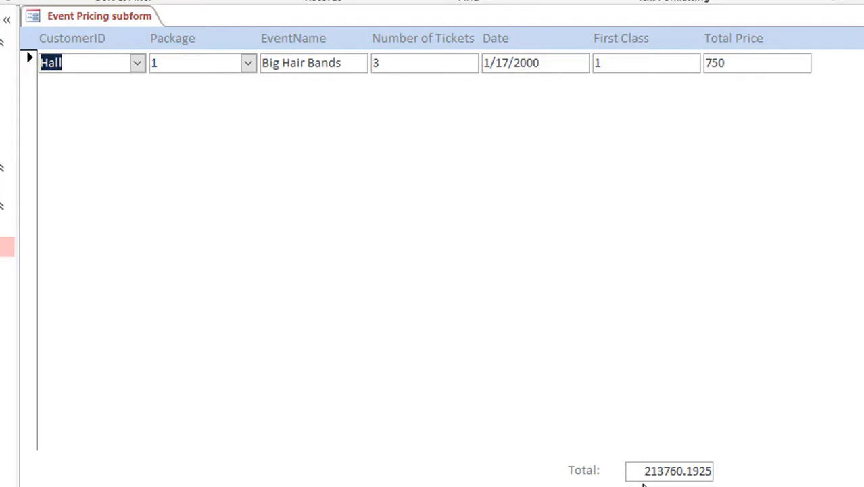
{"action": "mouse_move", "coordinate": [617, 483]}
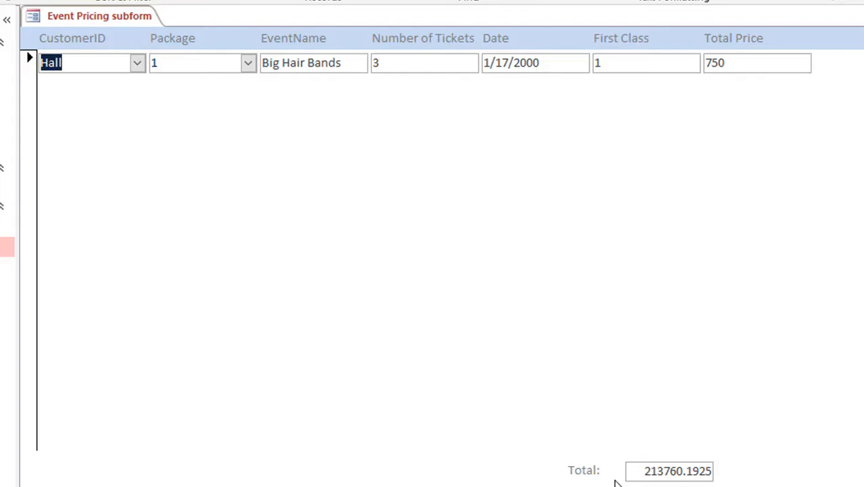
{"action": "mouse_move", "coordinate": [497, 475]}
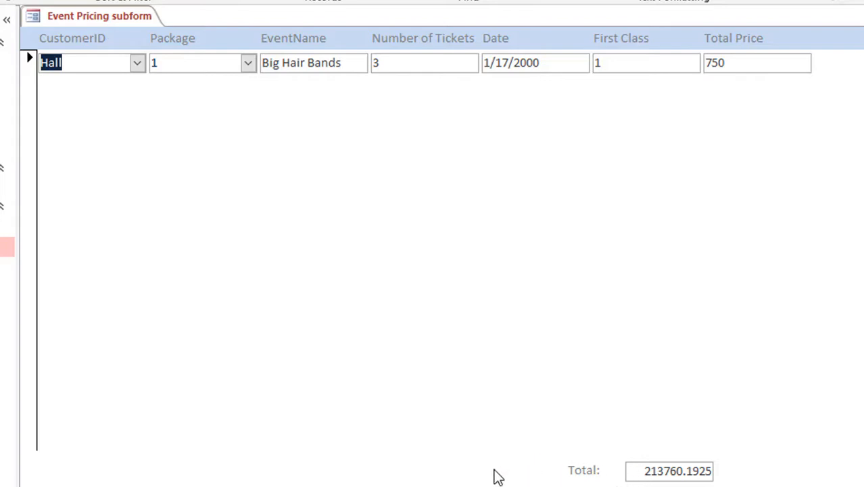
{"action": "mouse_move", "coordinate": [599, 448]}
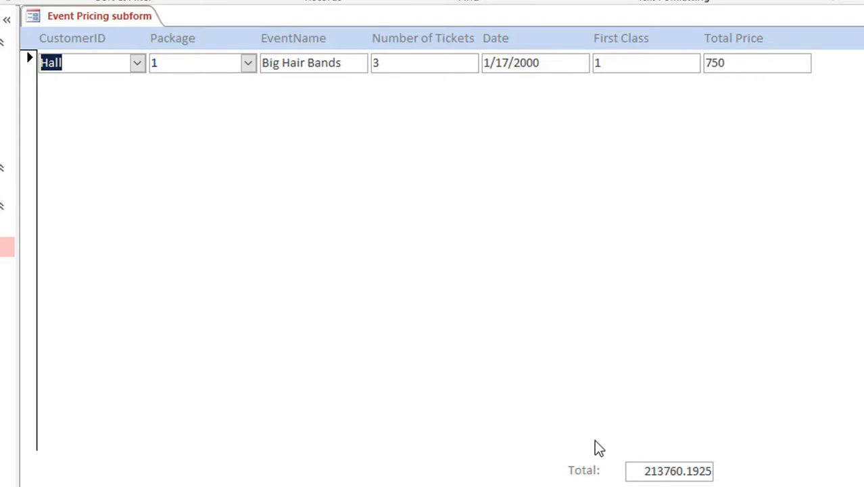
{"action": "mouse_move", "coordinate": [416, 384]}
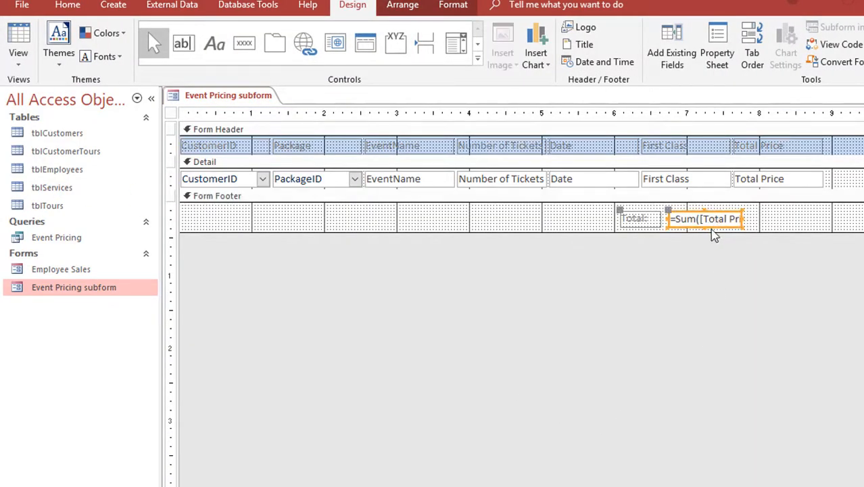
Step: Format the footer Total as Currency ($213,760.19) and close the Event Pricing subform
{"action": "left_click", "coordinate": [717, 46]}
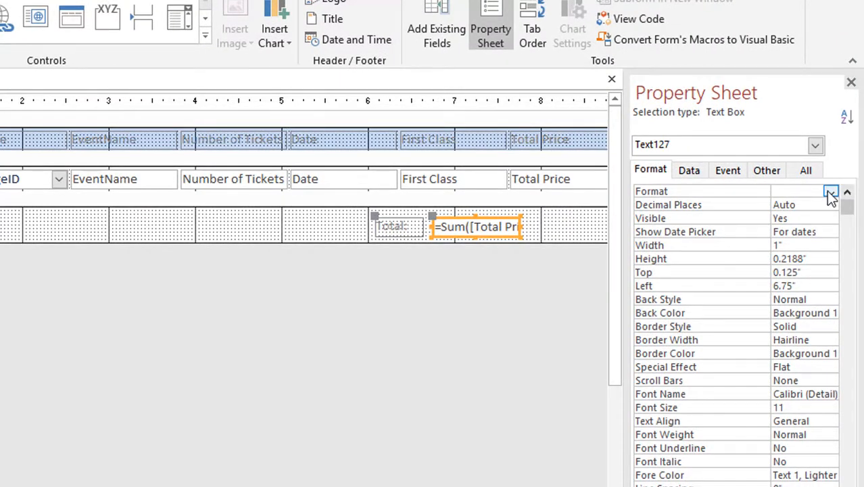
{"action": "left_click", "coordinate": [831, 191]}
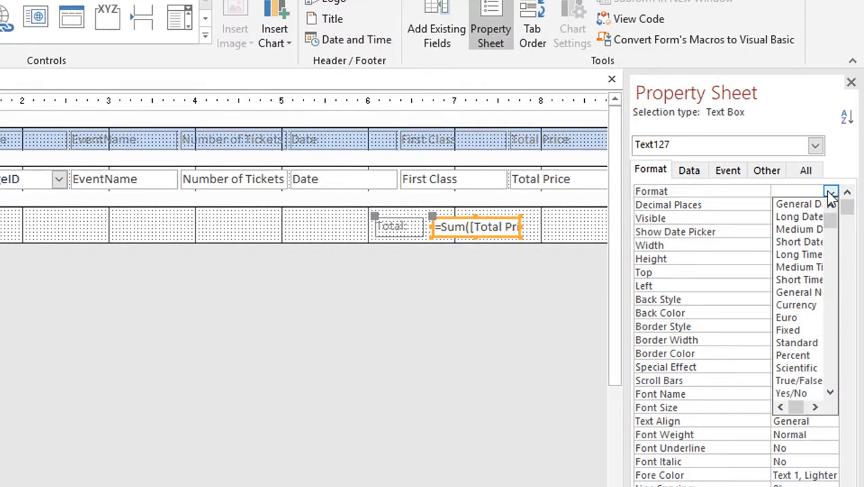
{"action": "left_click", "coordinate": [797, 305]}
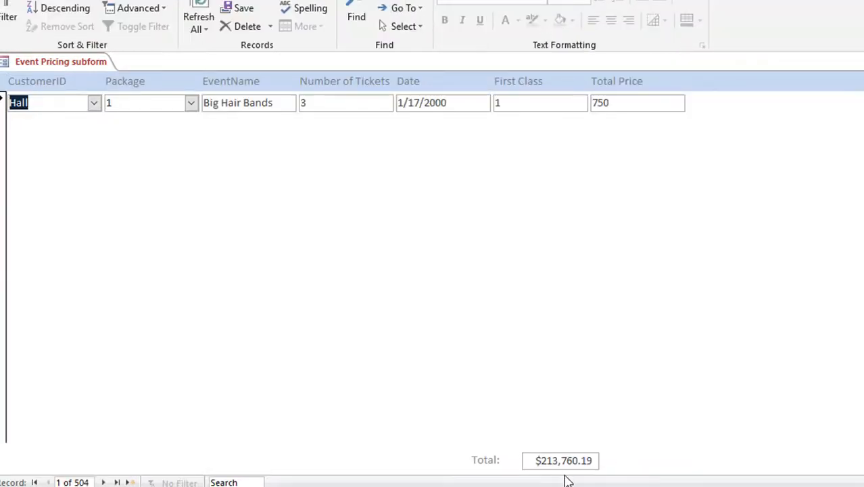
{"action": "left_click", "coordinate": [562, 461]}
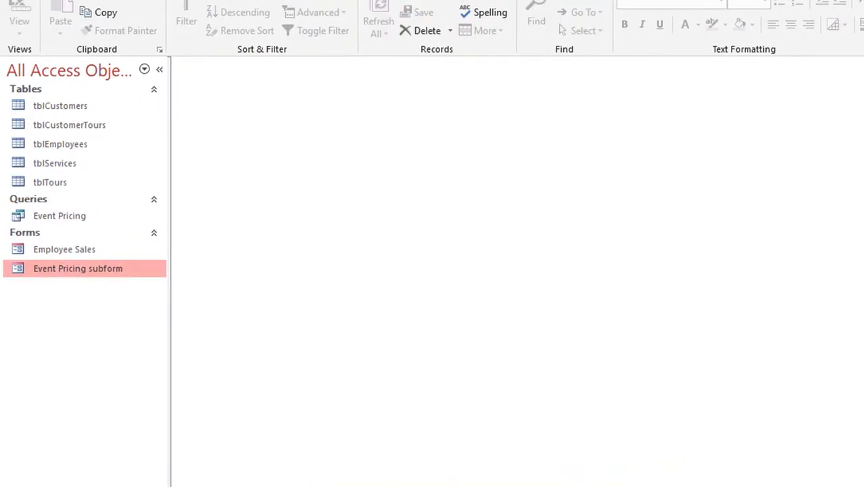
{"action": "mouse_move", "coordinate": [64, 249]}
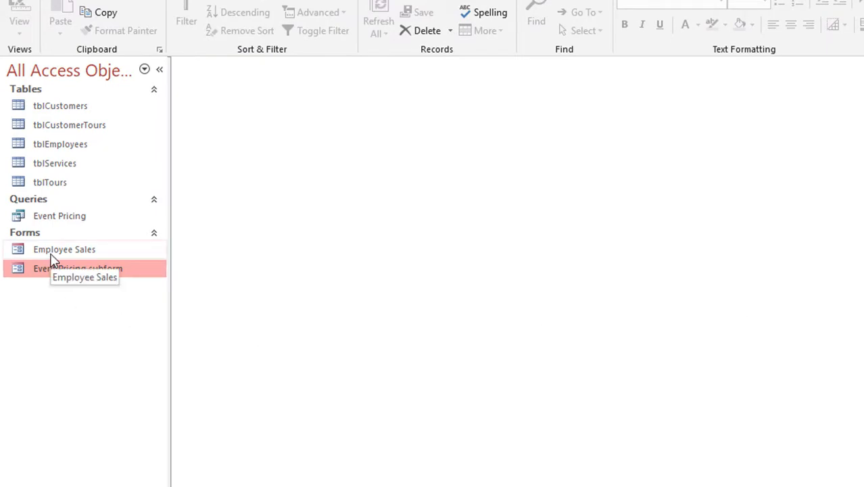
{"action": "double_click", "coordinate": [64, 249]}
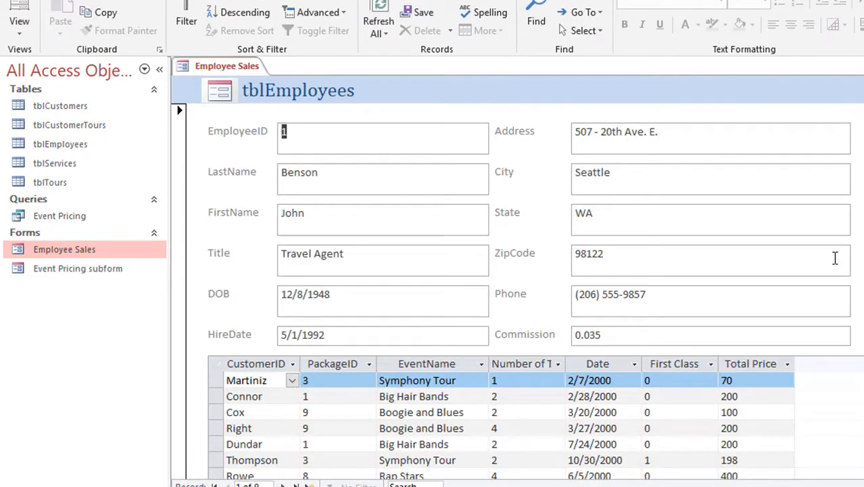
{"action": "mouse_move", "coordinate": [242, 264]}
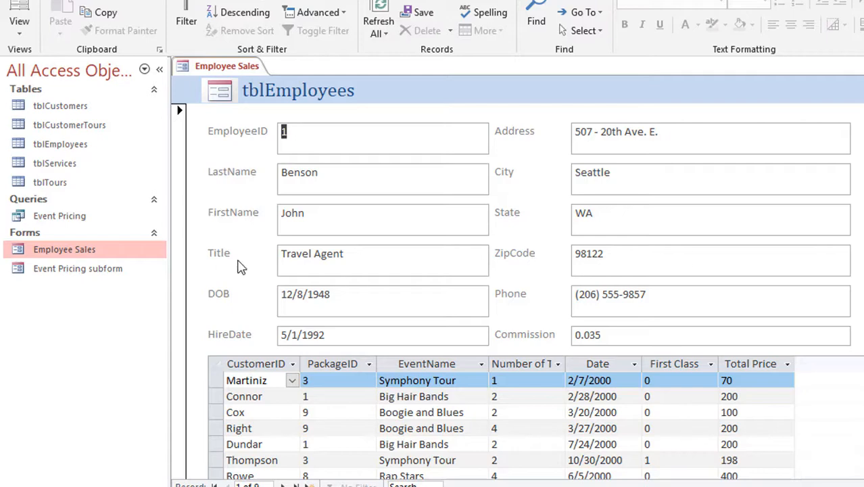
{"action": "scroll", "scroll_direction": "down", "scroll_amount": 3}
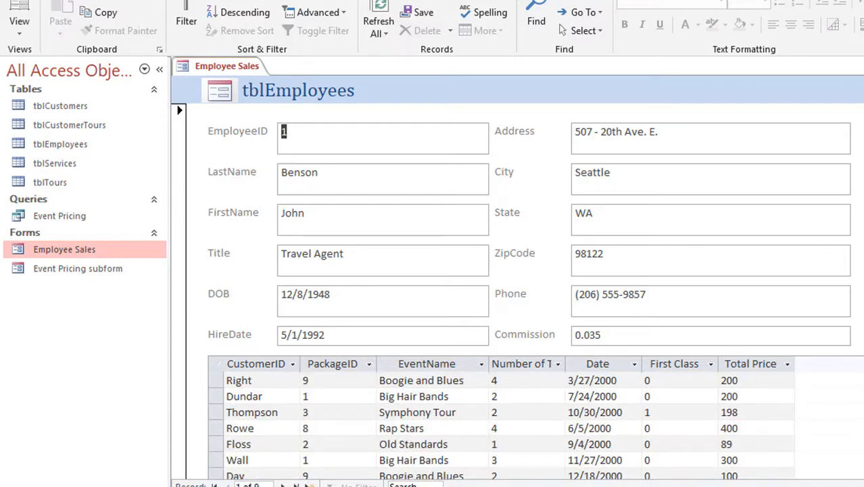
{"action": "scroll", "scroll_direction": "down", "scroll_amount": 3}
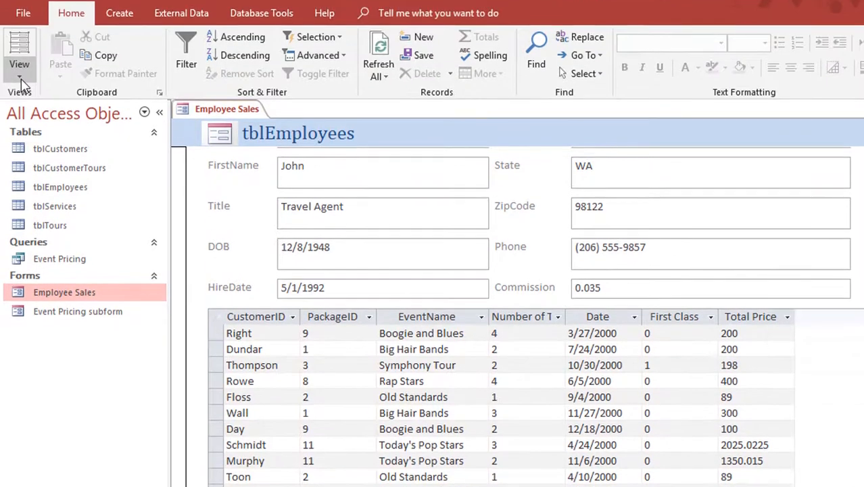
Step: In Design View, set the embedded Event Pricing subform's Default View to Continuous Forms
{"action": "left_click", "coordinate": [19, 51]}
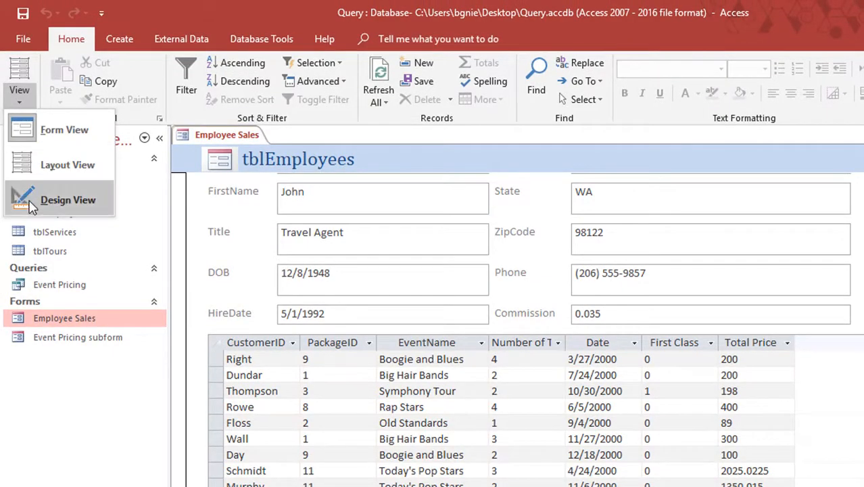
{"action": "left_click", "coordinate": [68, 199]}
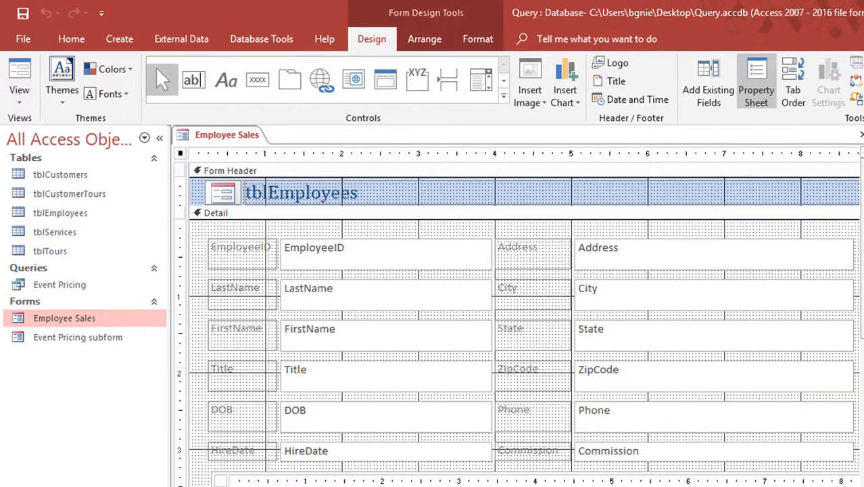
{"action": "scroll", "scroll_direction": "down", "scroll_amount": 3}
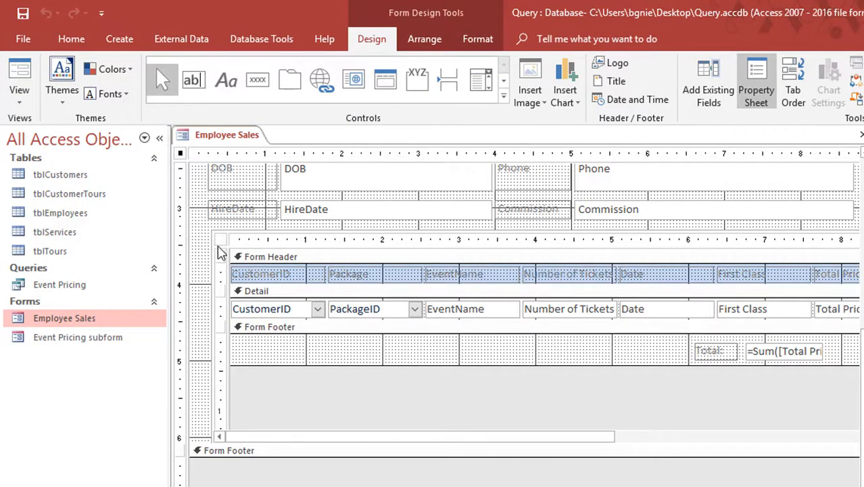
{"action": "left_click", "coordinate": [756, 81]}
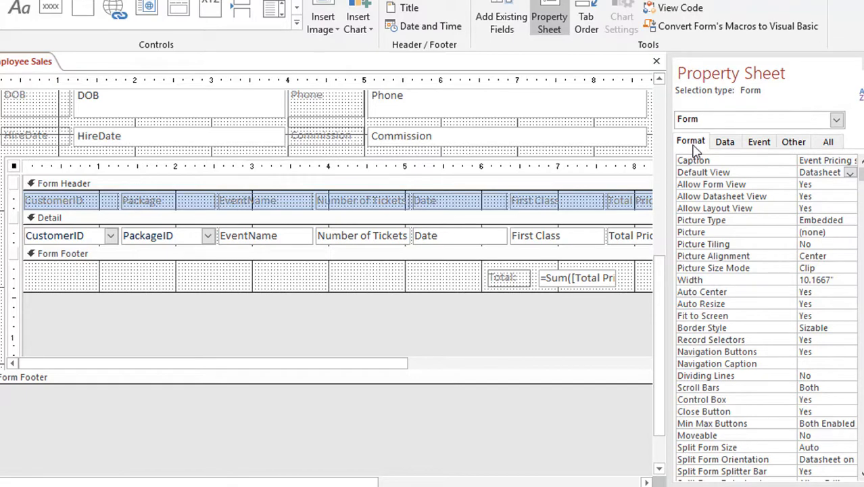
{"action": "mouse_move", "coordinate": [696, 188]}
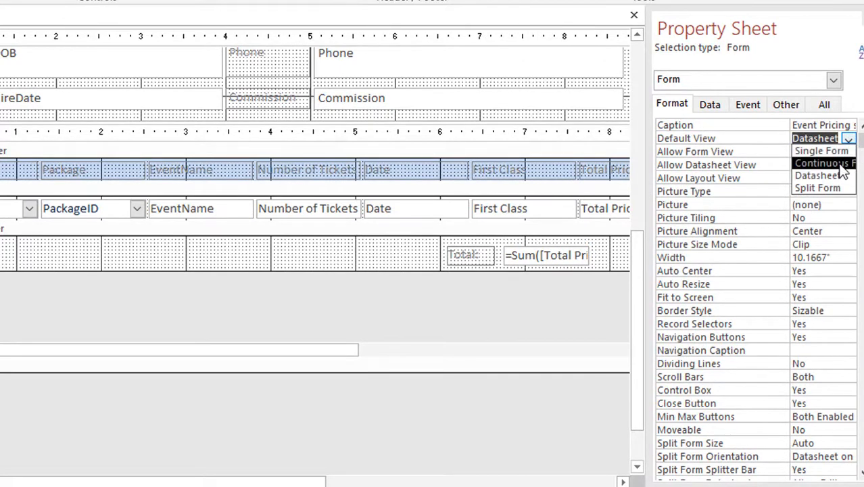
{"action": "left_click", "coordinate": [824, 163]}
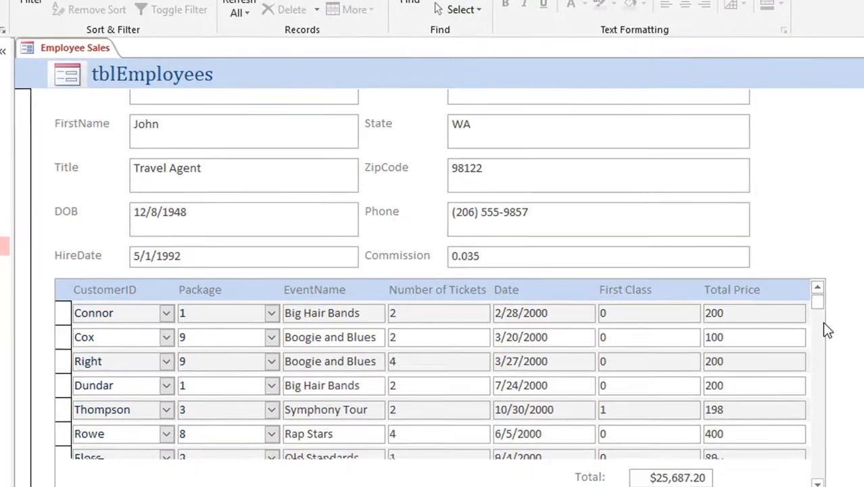
Step: Scroll through John's subform sales rows, confirming the $25,687.20 footer total
{"action": "scroll", "scroll_direction": "down", "scroll_amount": 3}
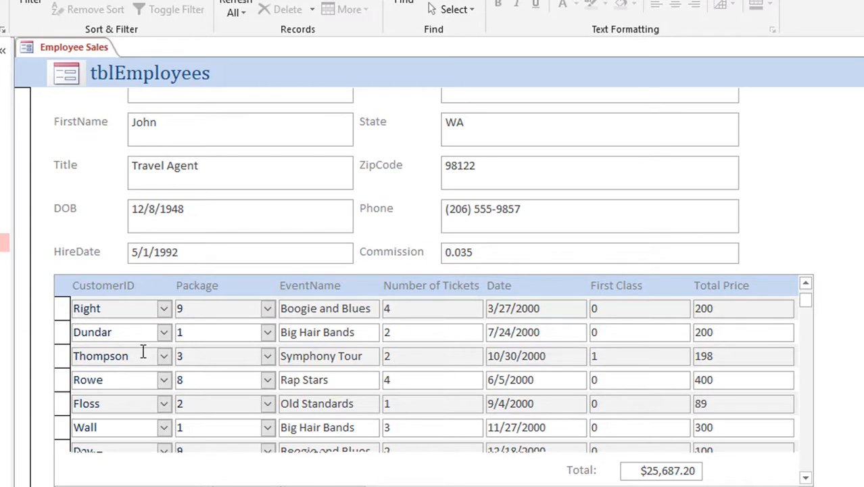
{"action": "mouse_move", "coordinate": [830, 372]}
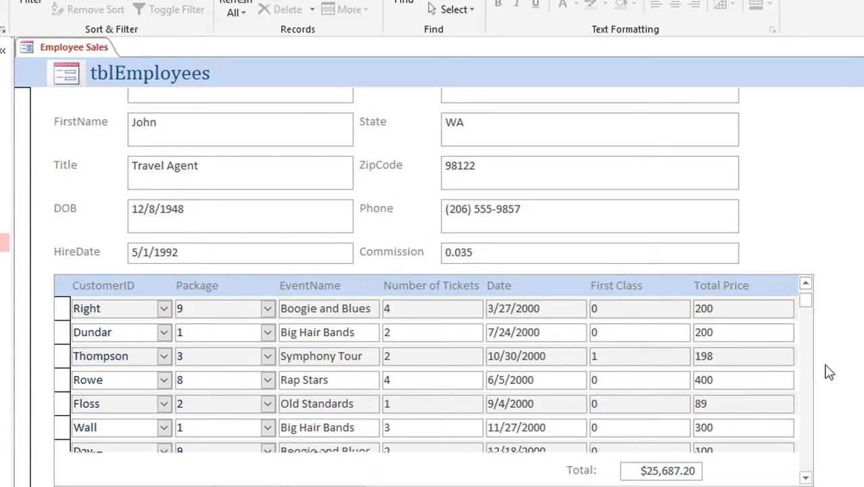